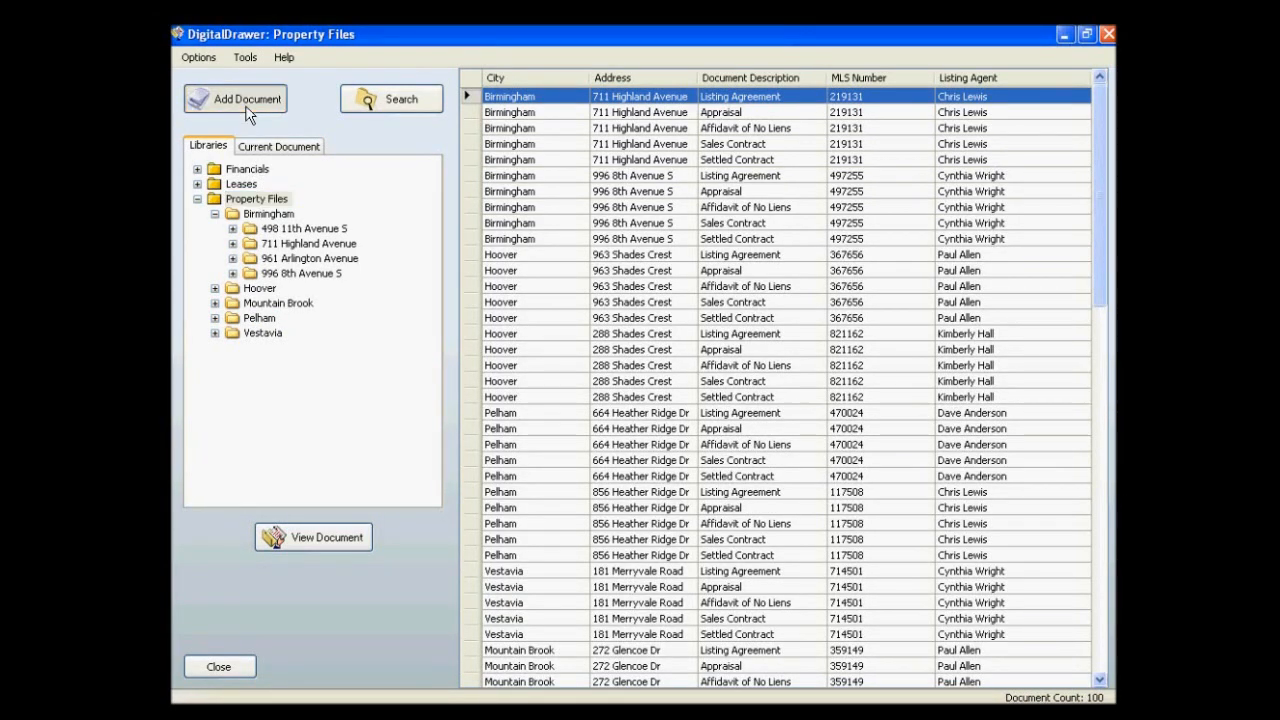
- Import the three-page Sample Scanned File.tif sales agreement as a new document
left_click(234, 98)
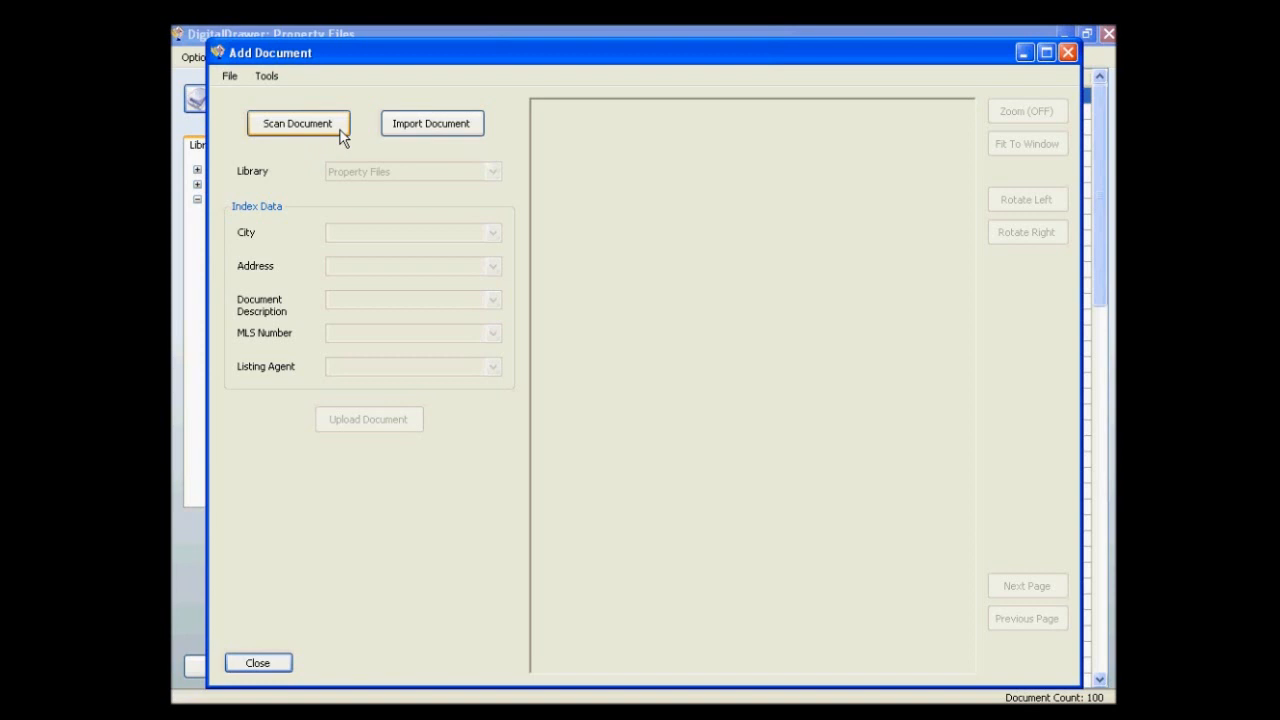
left_click(432, 123)
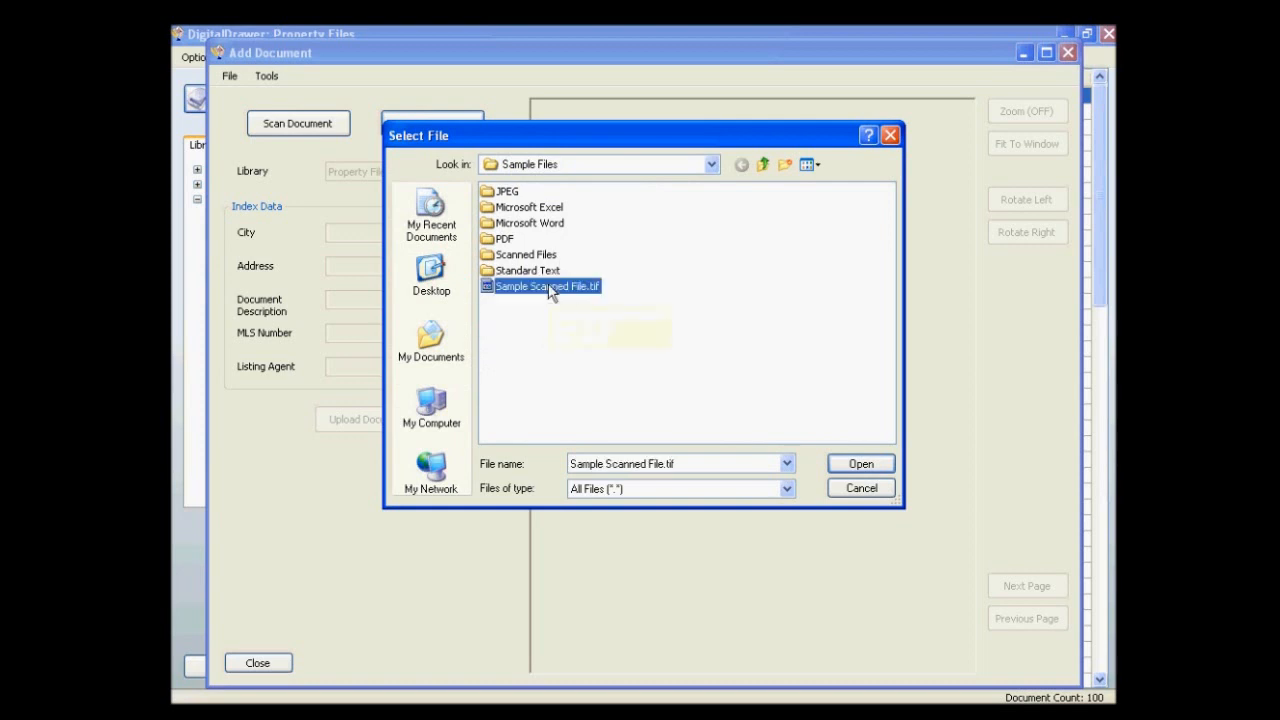
left_click(859, 463)
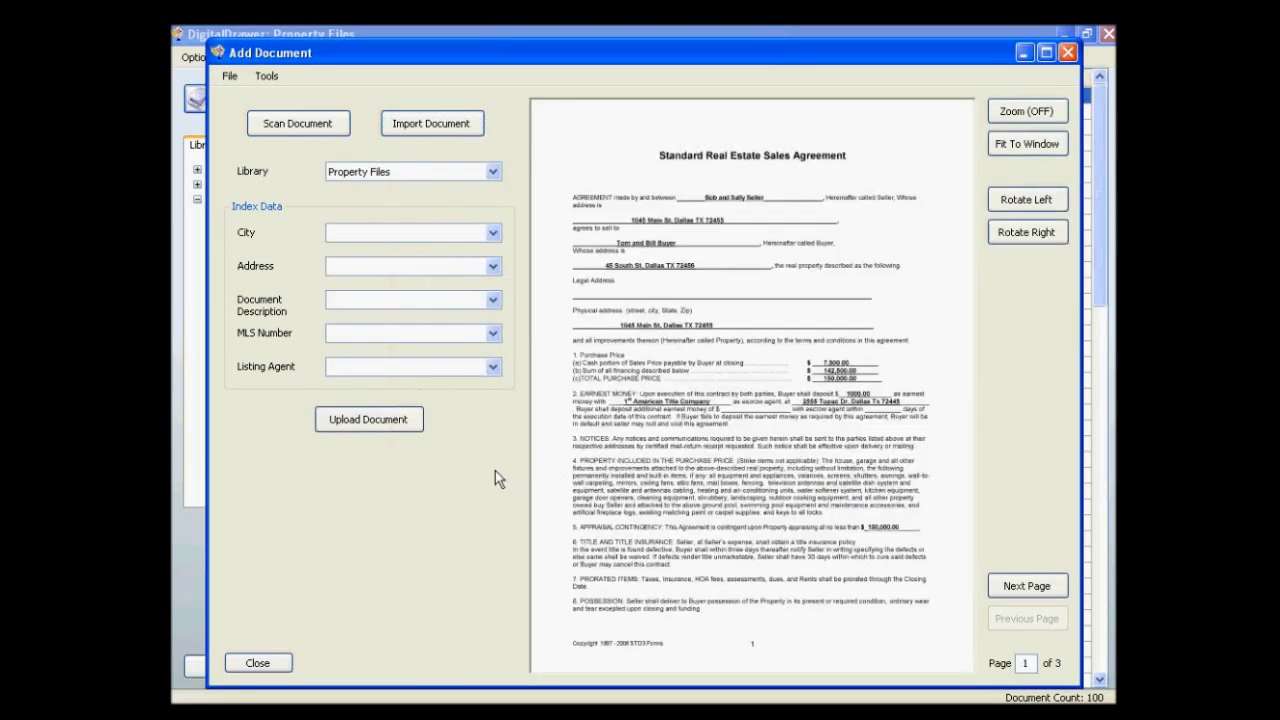
mouse_move(478, 462)
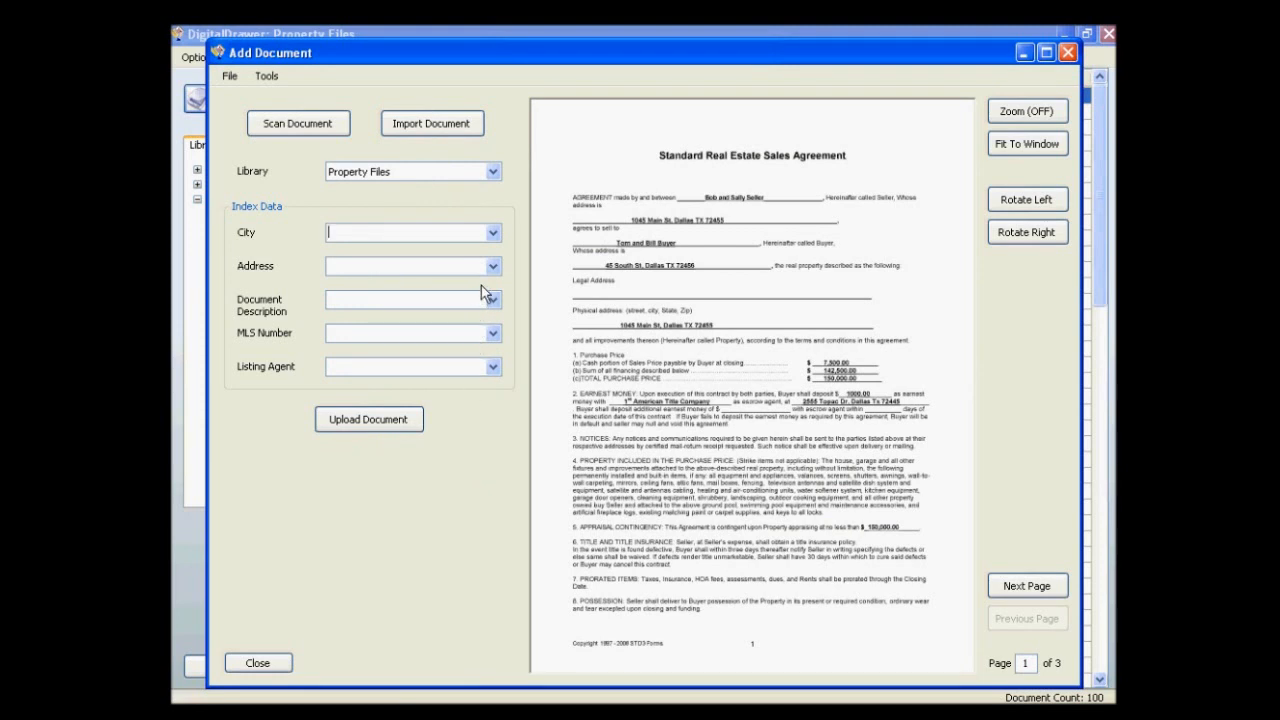
left_click(492, 265)
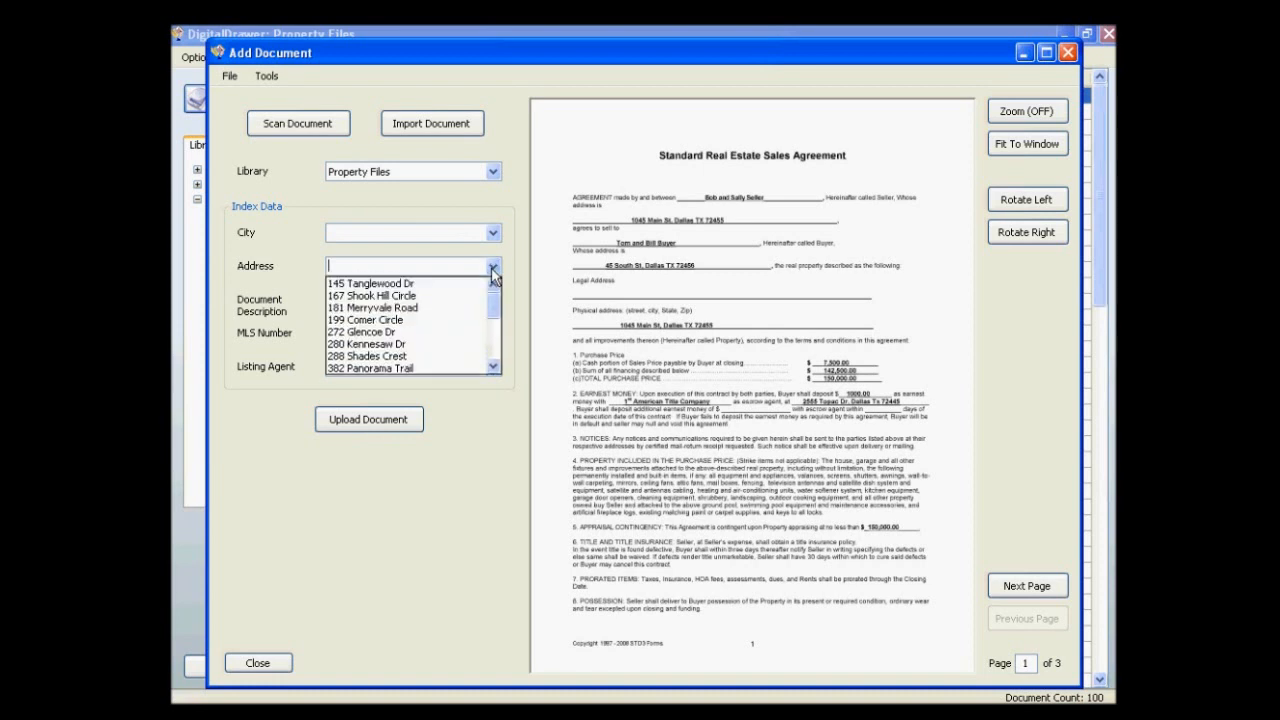
left_click(372, 319)
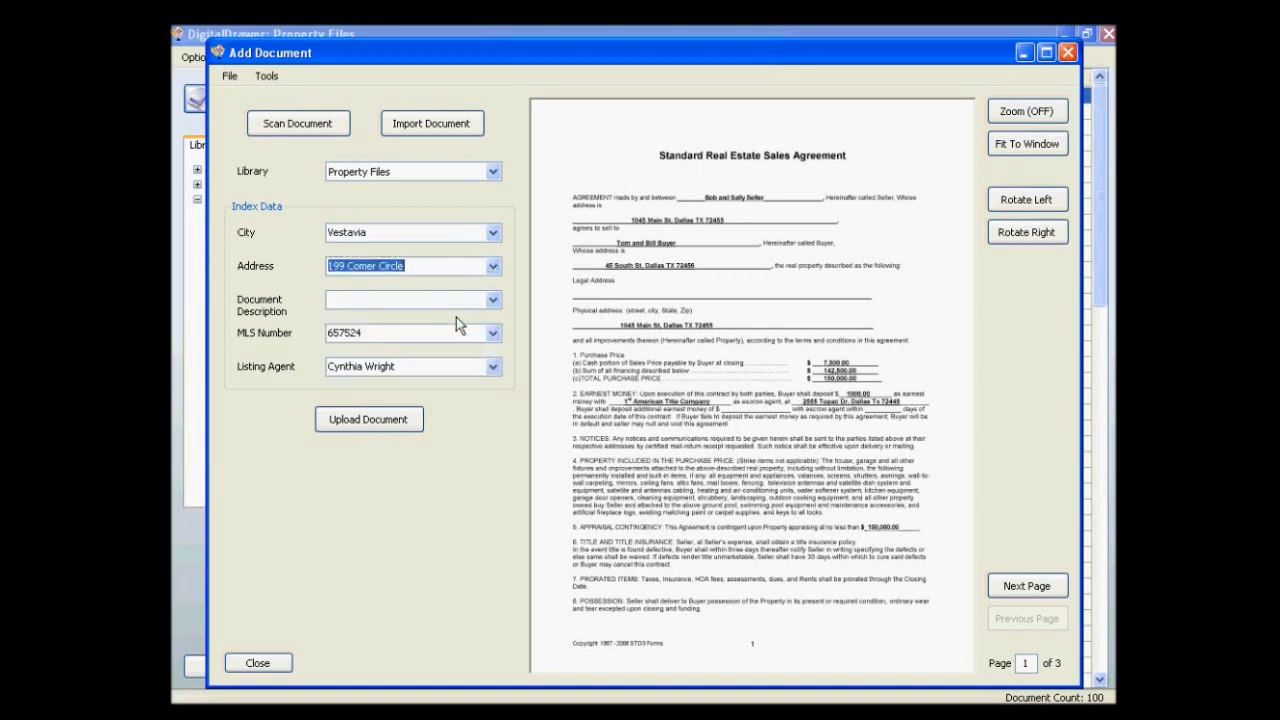
mouse_move(430, 327)
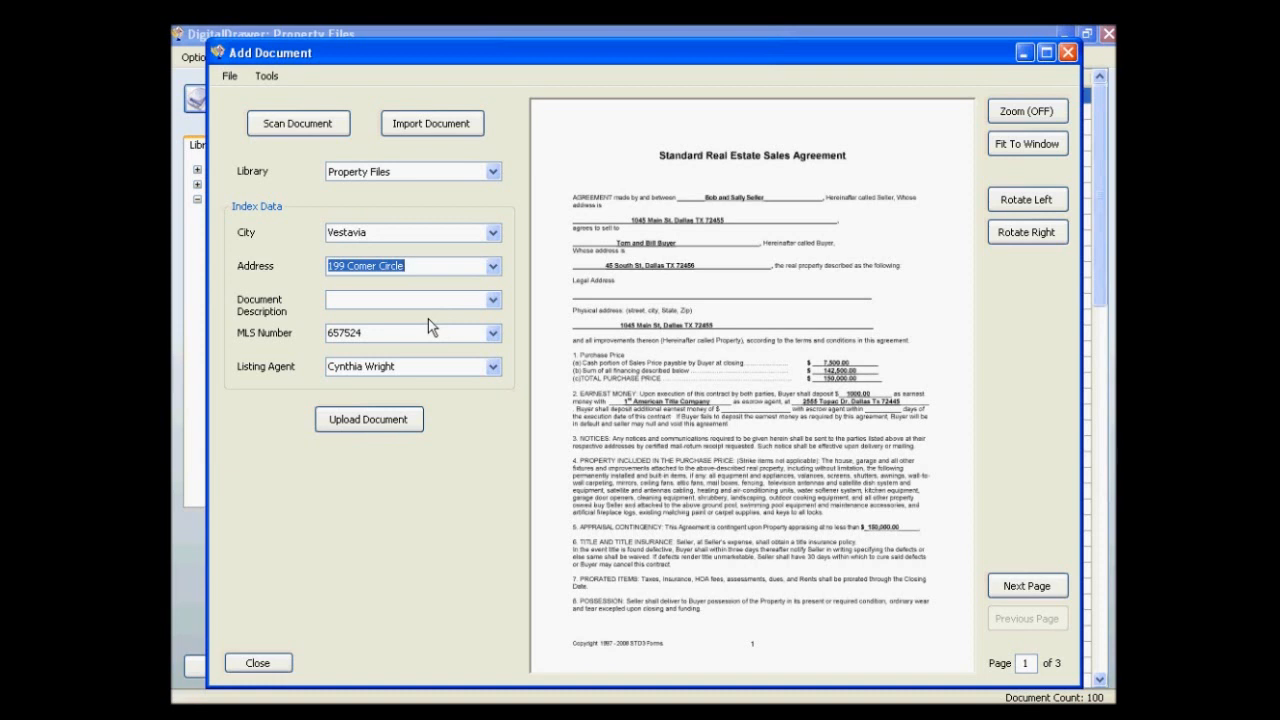
mouse_move(380, 248)
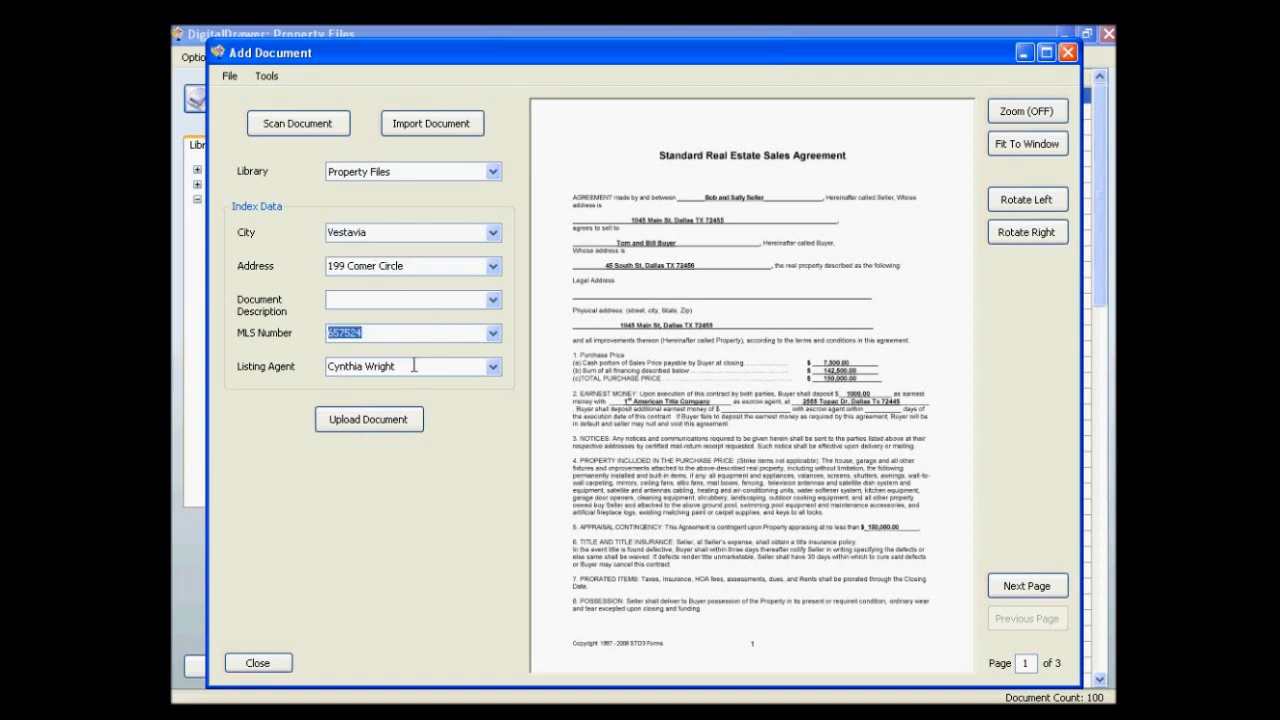
left_click(410, 366)
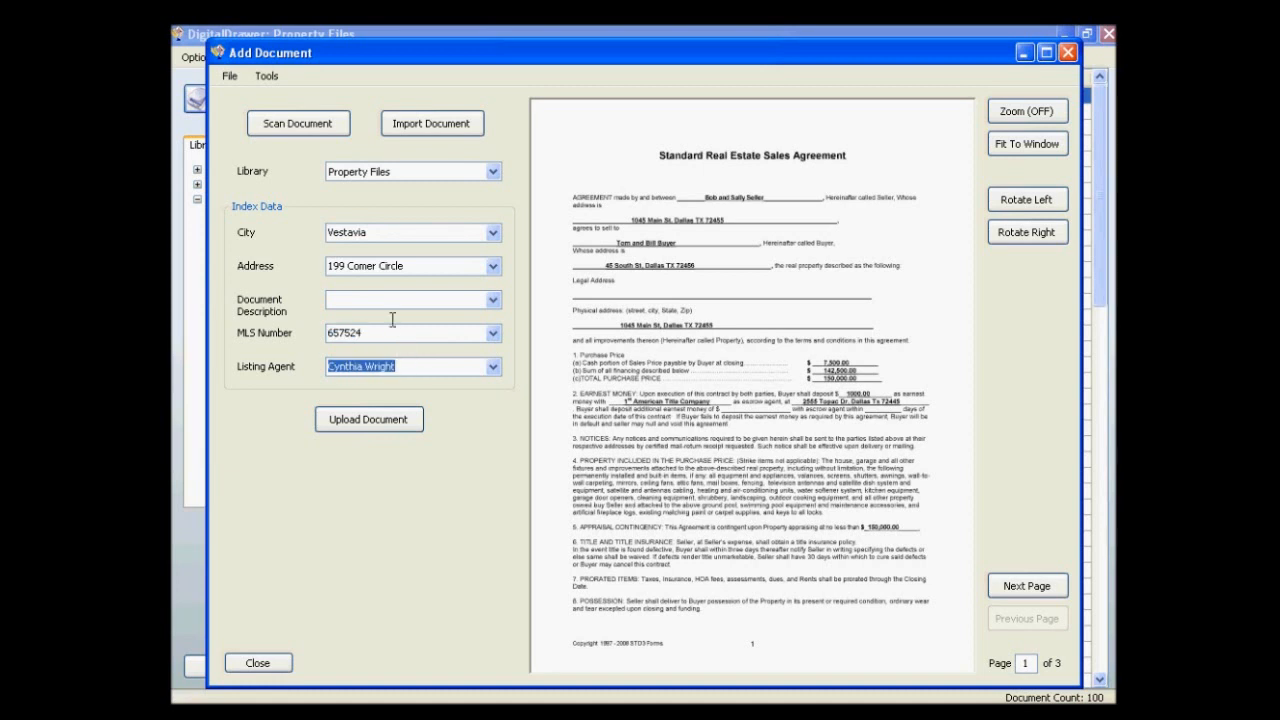
mouse_move(392, 322)
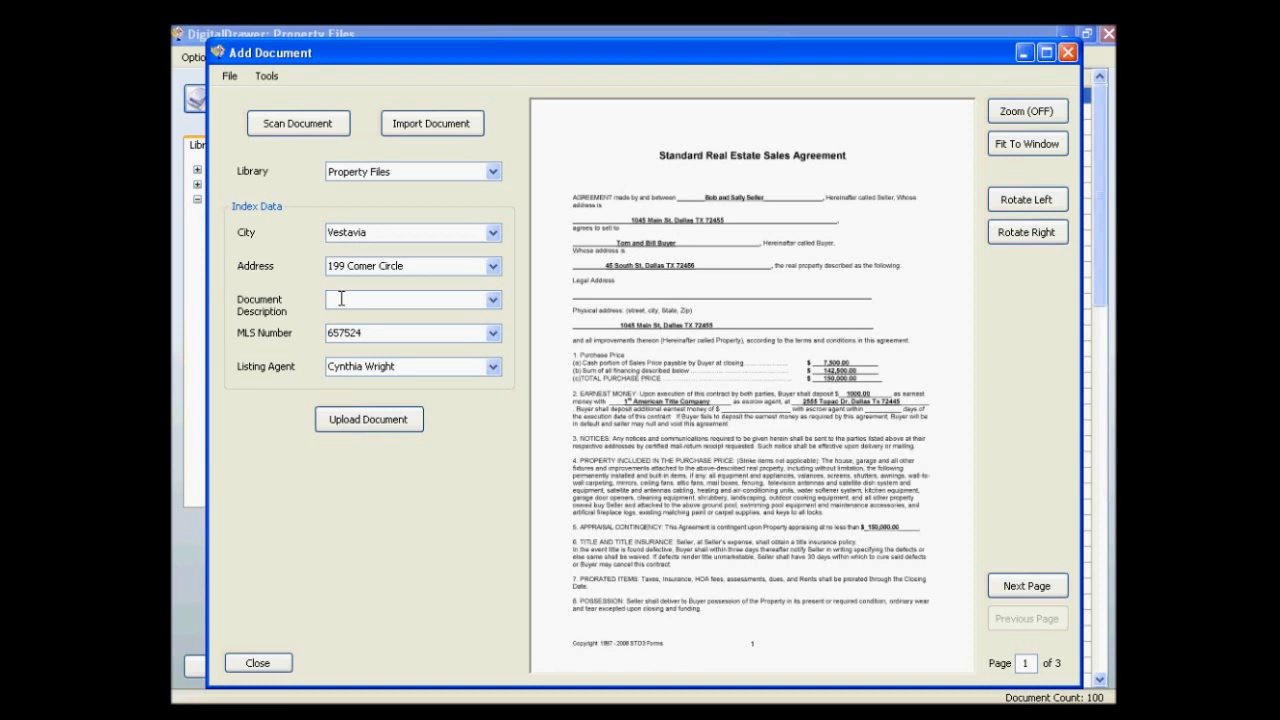
- Paste 'Sales Agreement' into the Document Description field
right_click(410, 299)
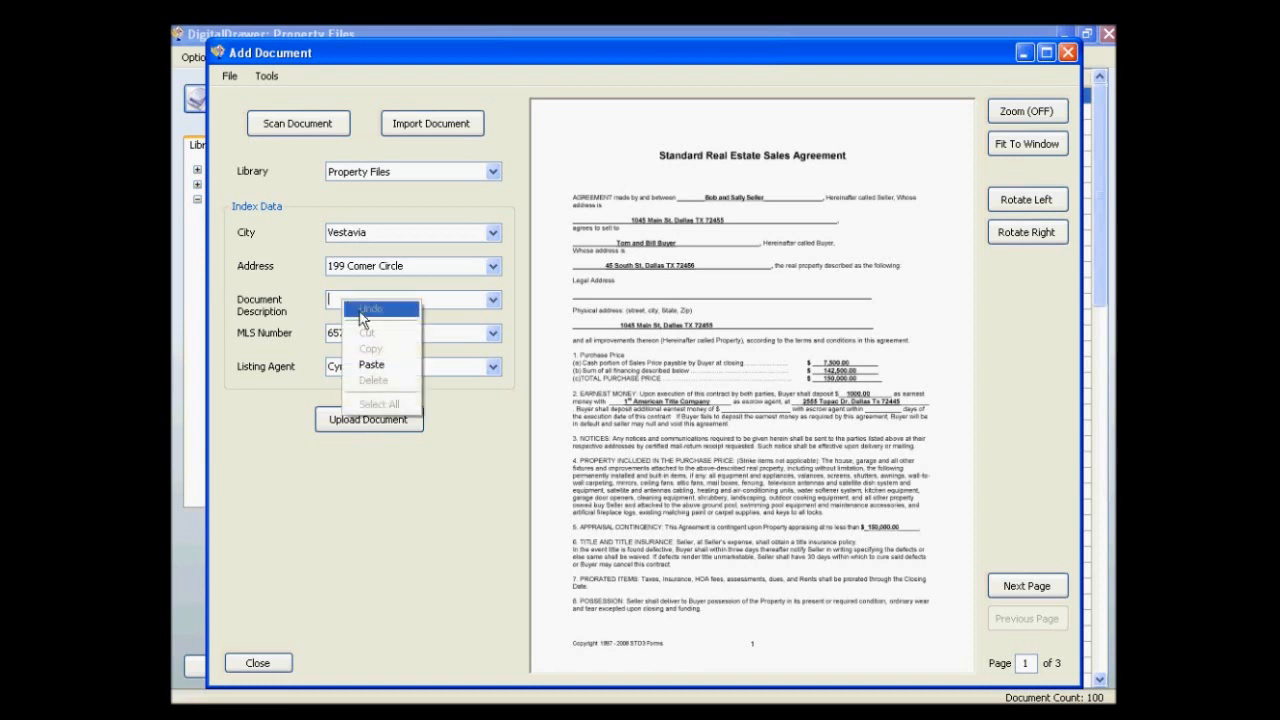
mouse_move(372, 364)
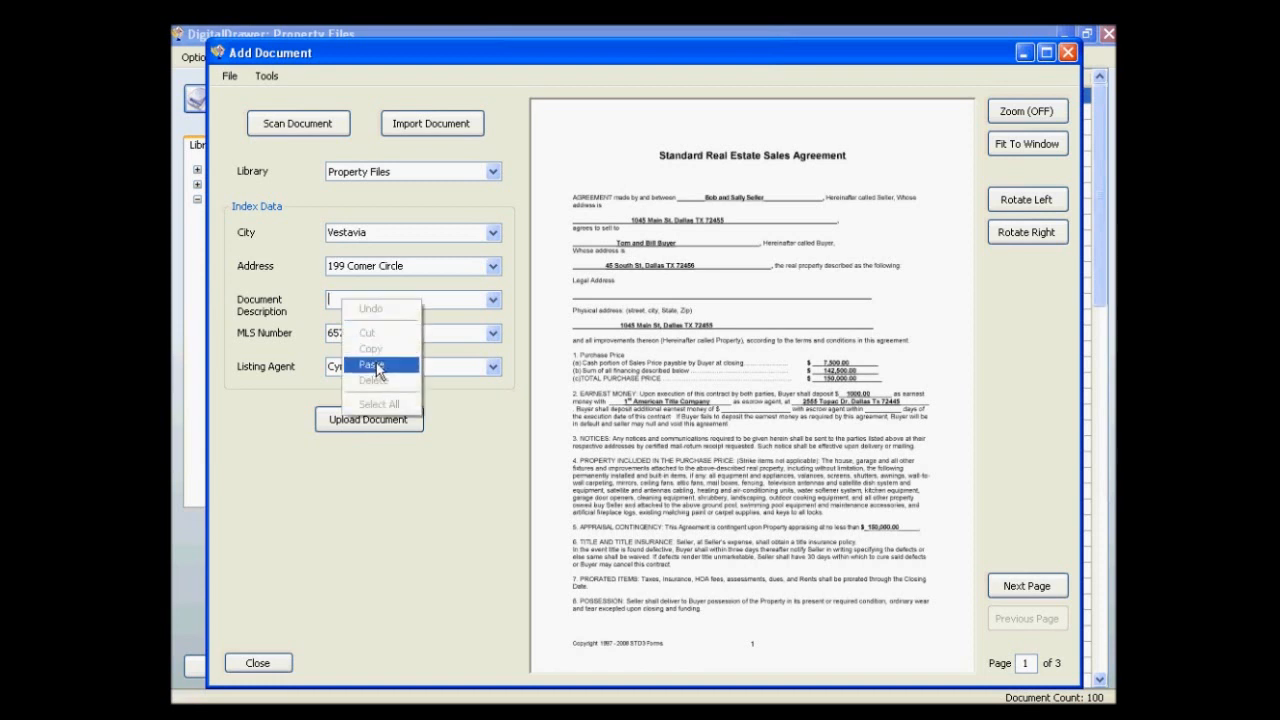
left_click(371, 364)
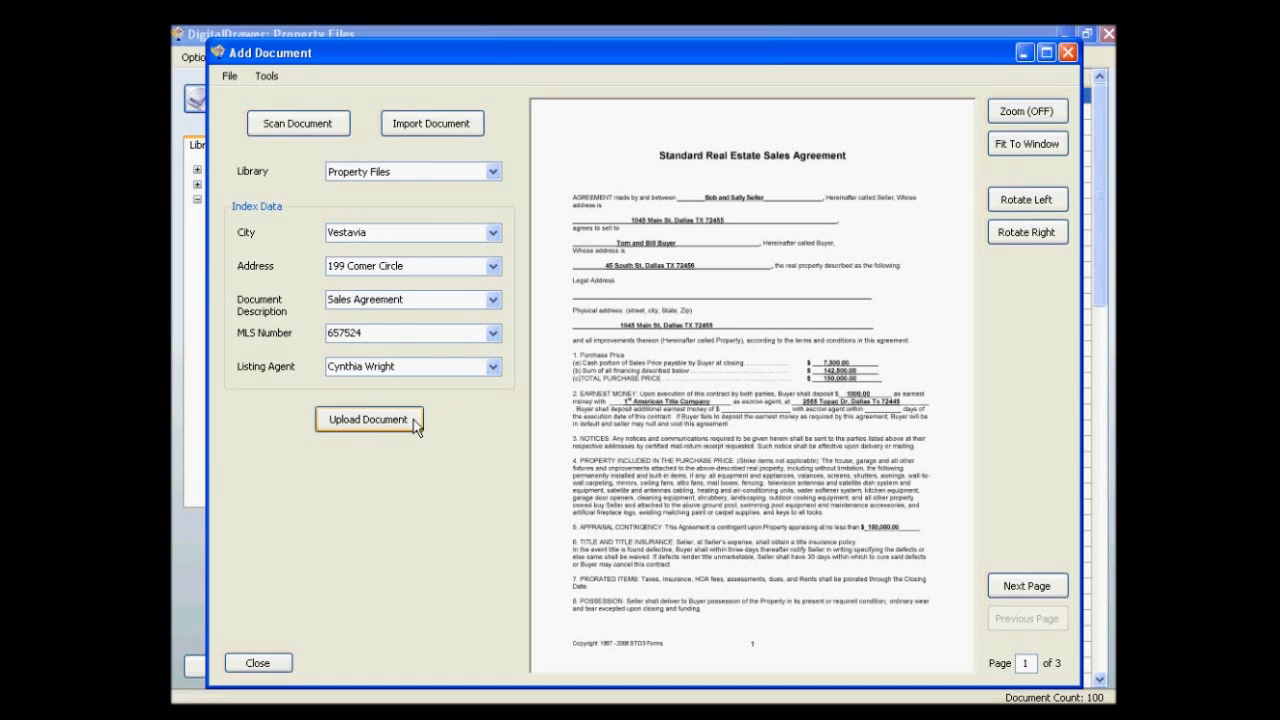
- Upload the agreement without deleting its source file, and import another scanned file
left_click(368, 419)
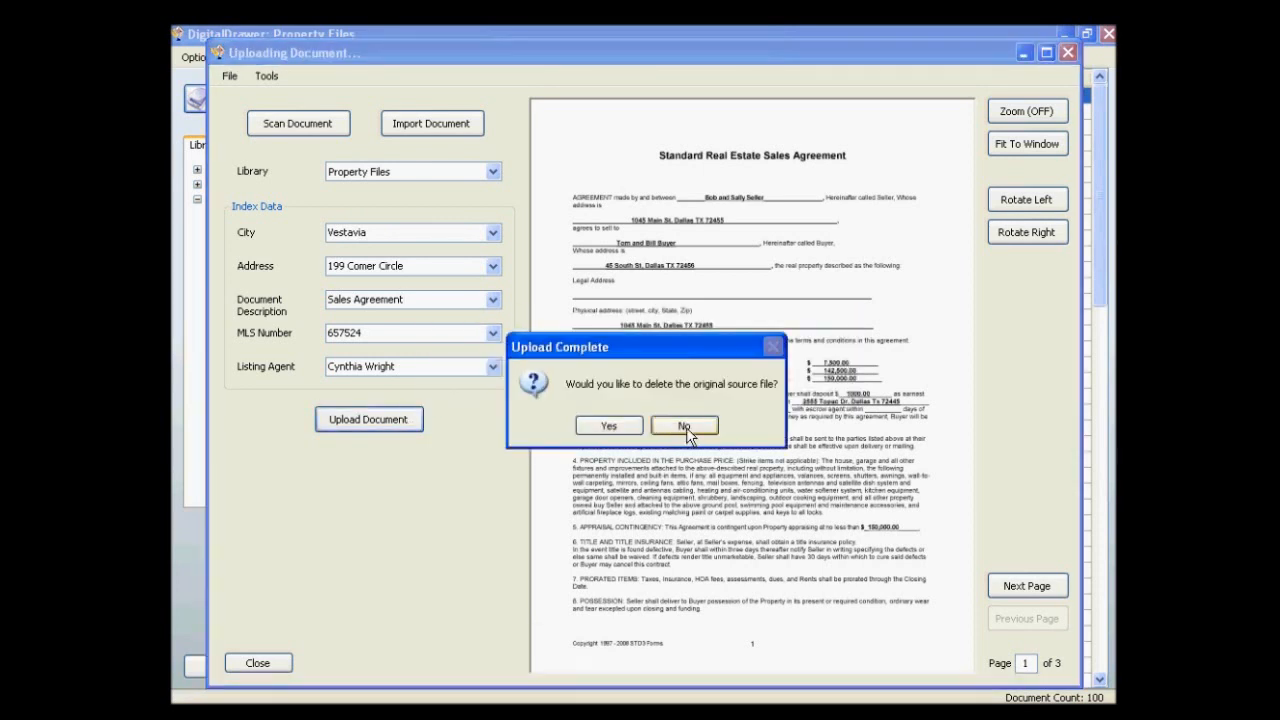
left_click(683, 425)
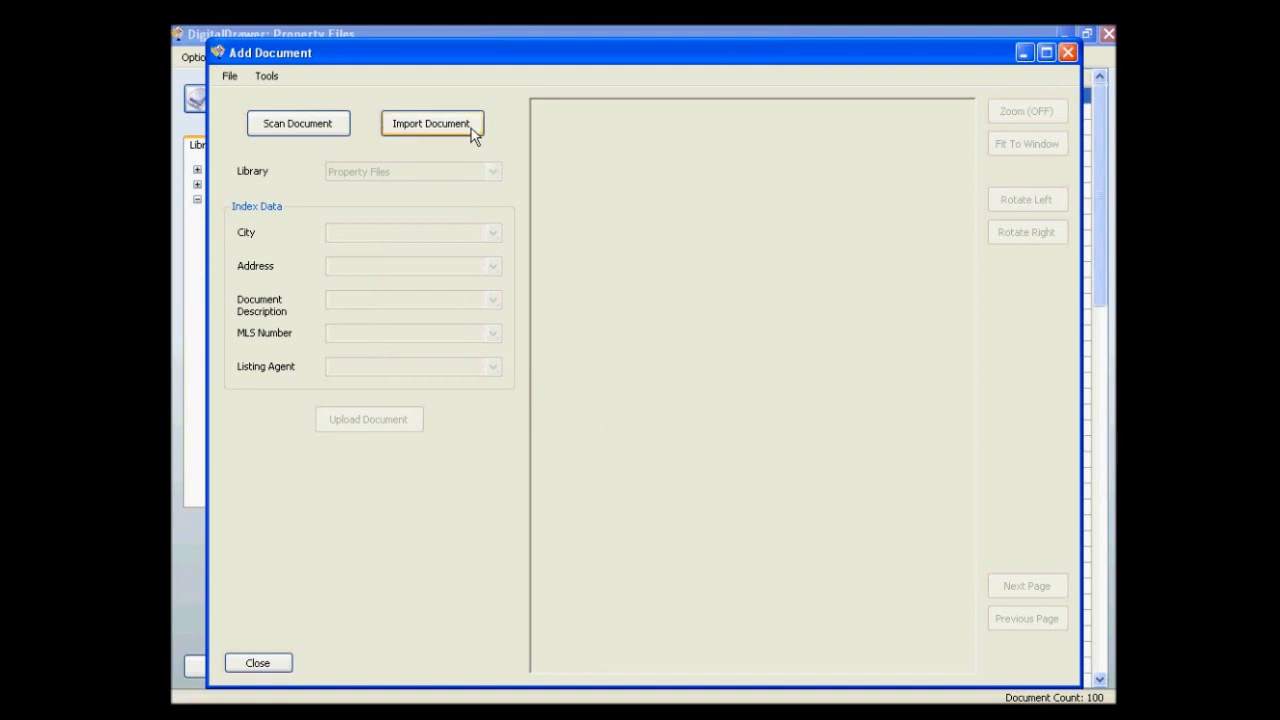
left_click(431, 123)
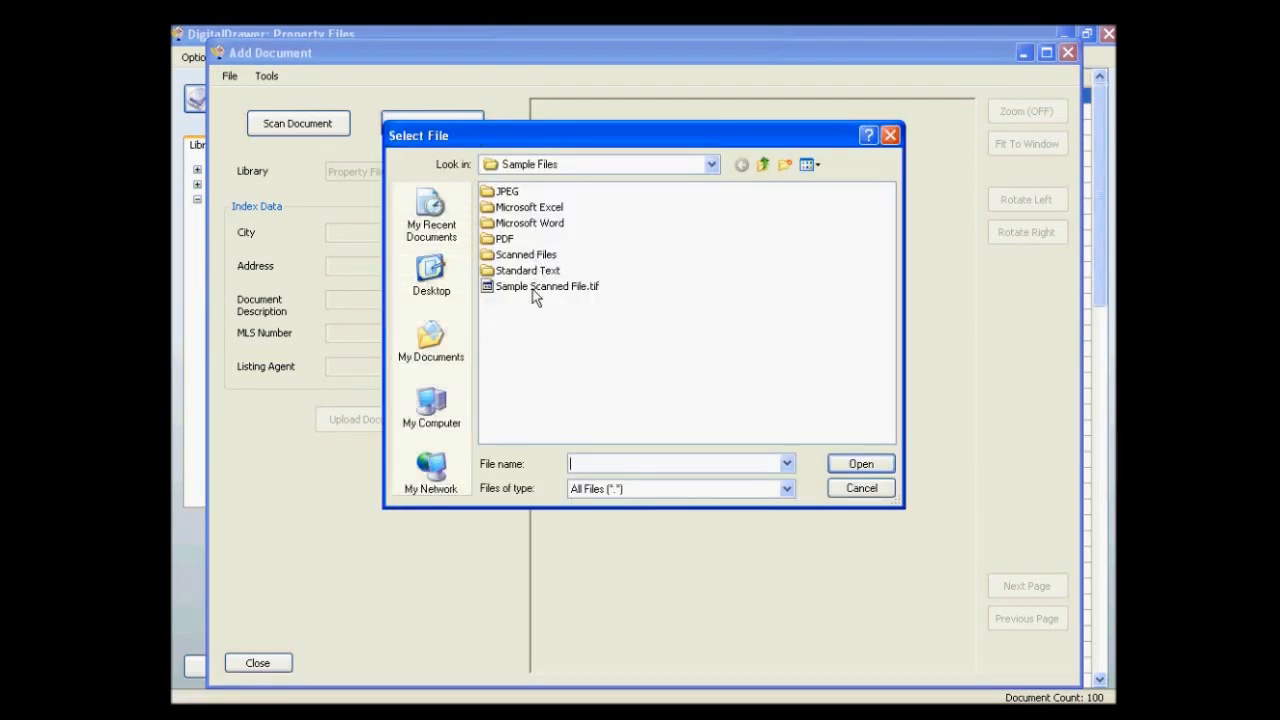
left_click(860, 488)
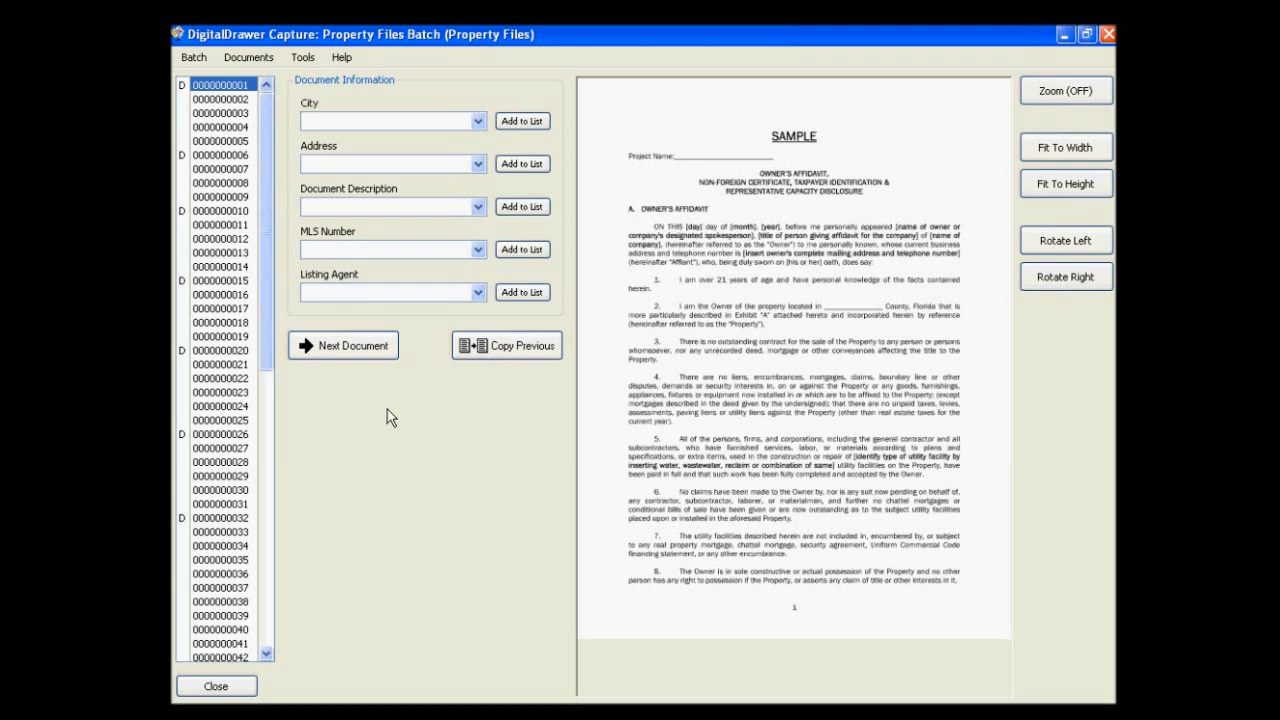
mouse_move(463, 55)
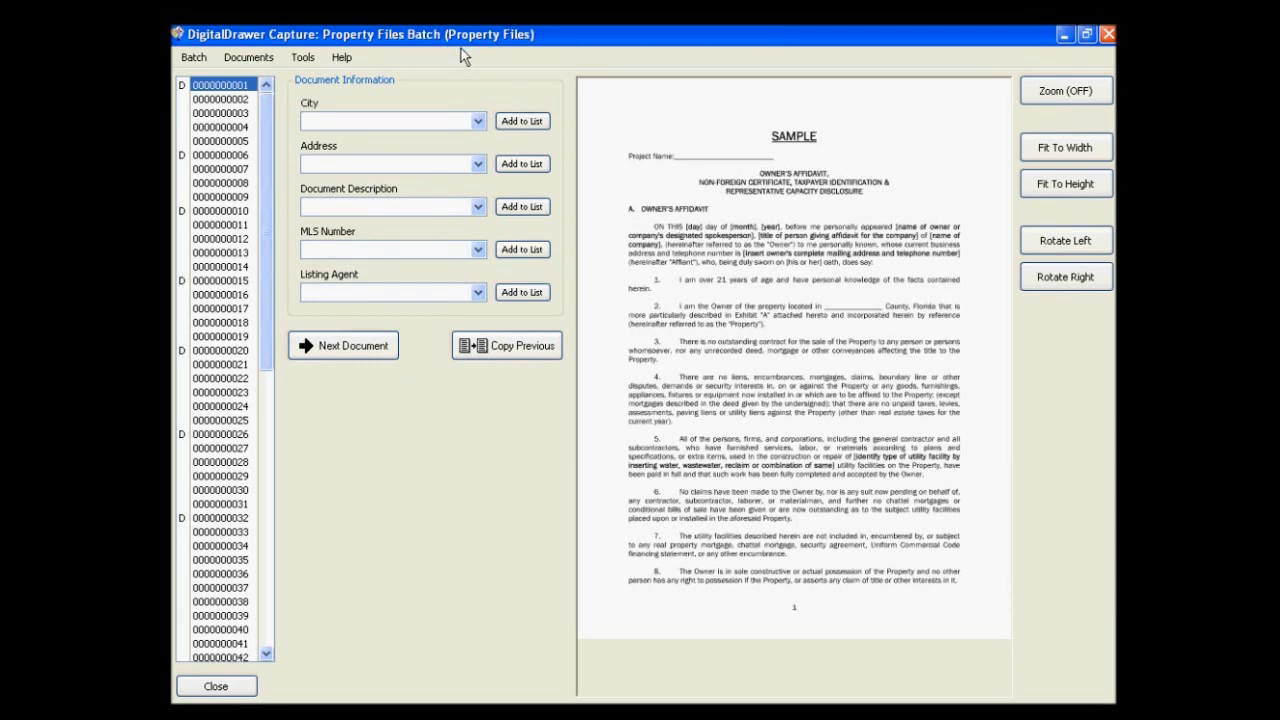
mouse_move(470, 82)
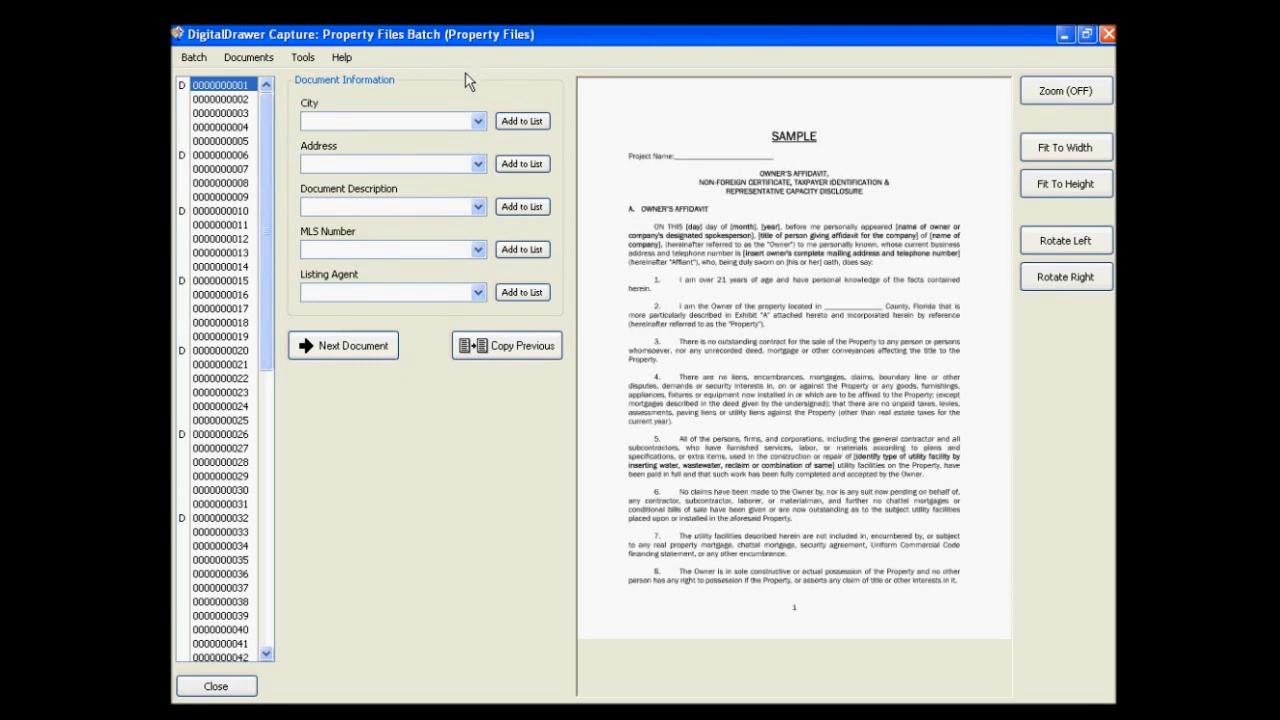
mouse_move(398, 102)
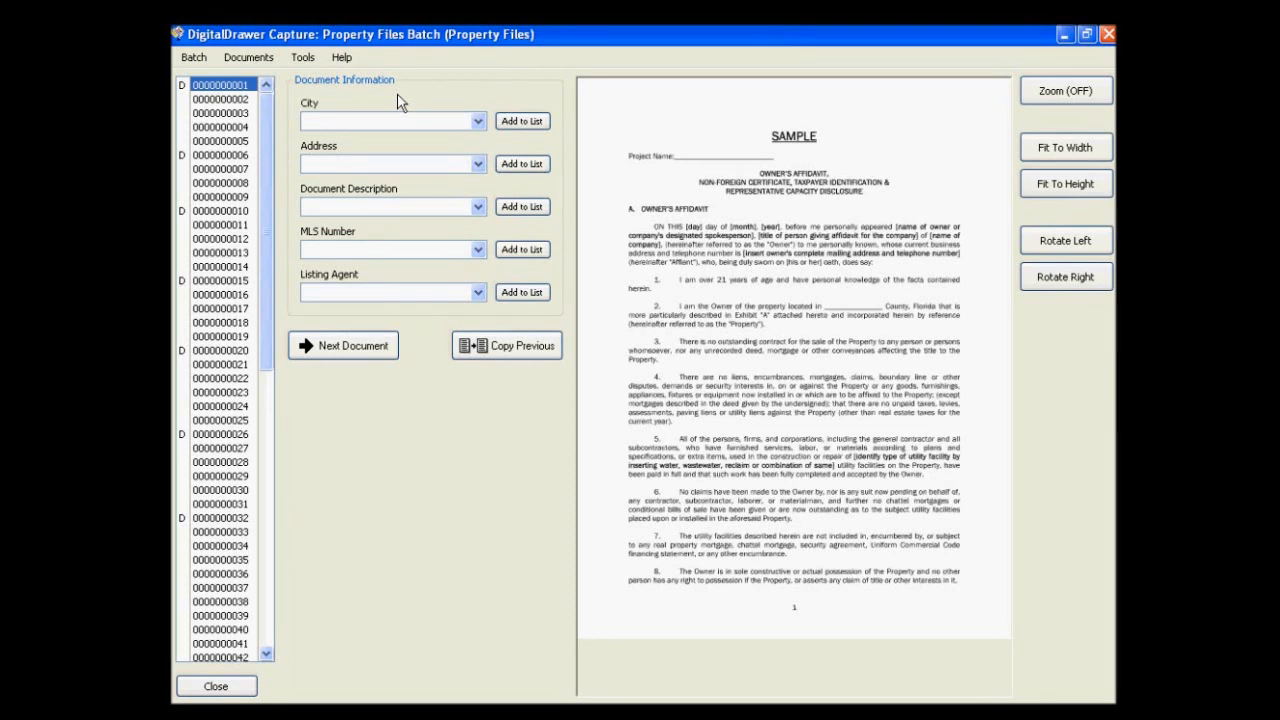
left_click(248, 57)
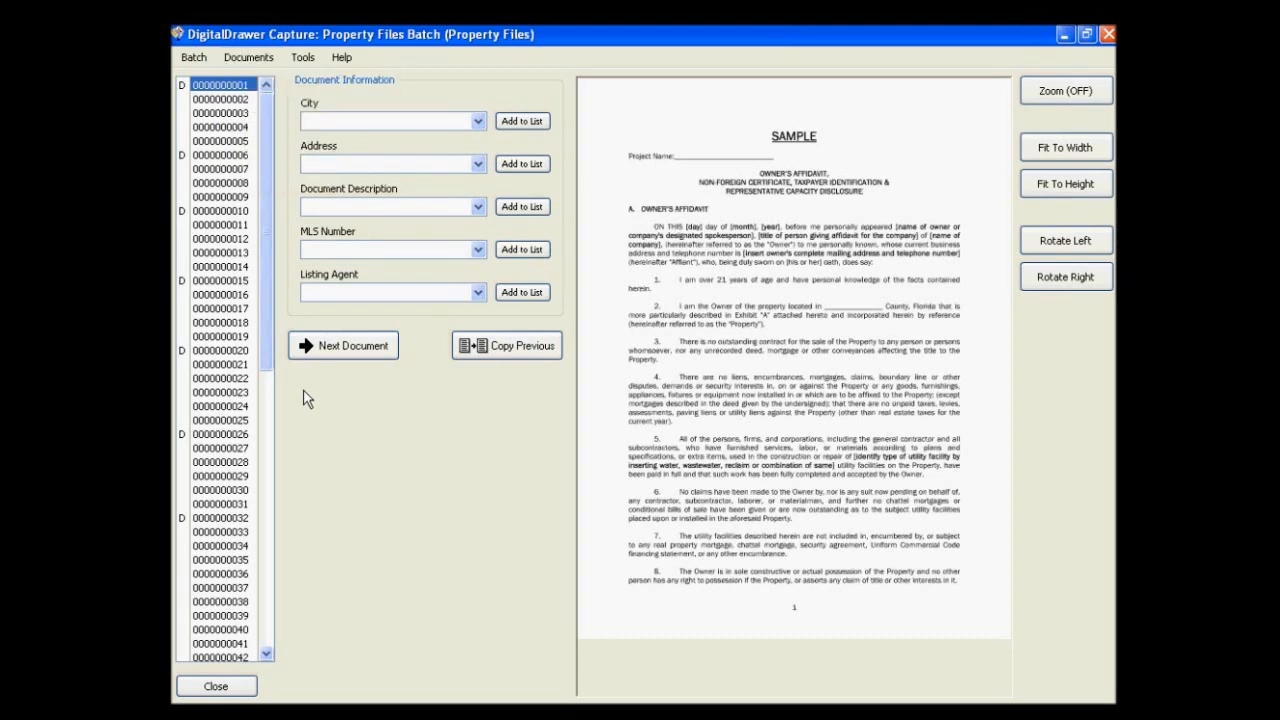
left_click(219, 98)
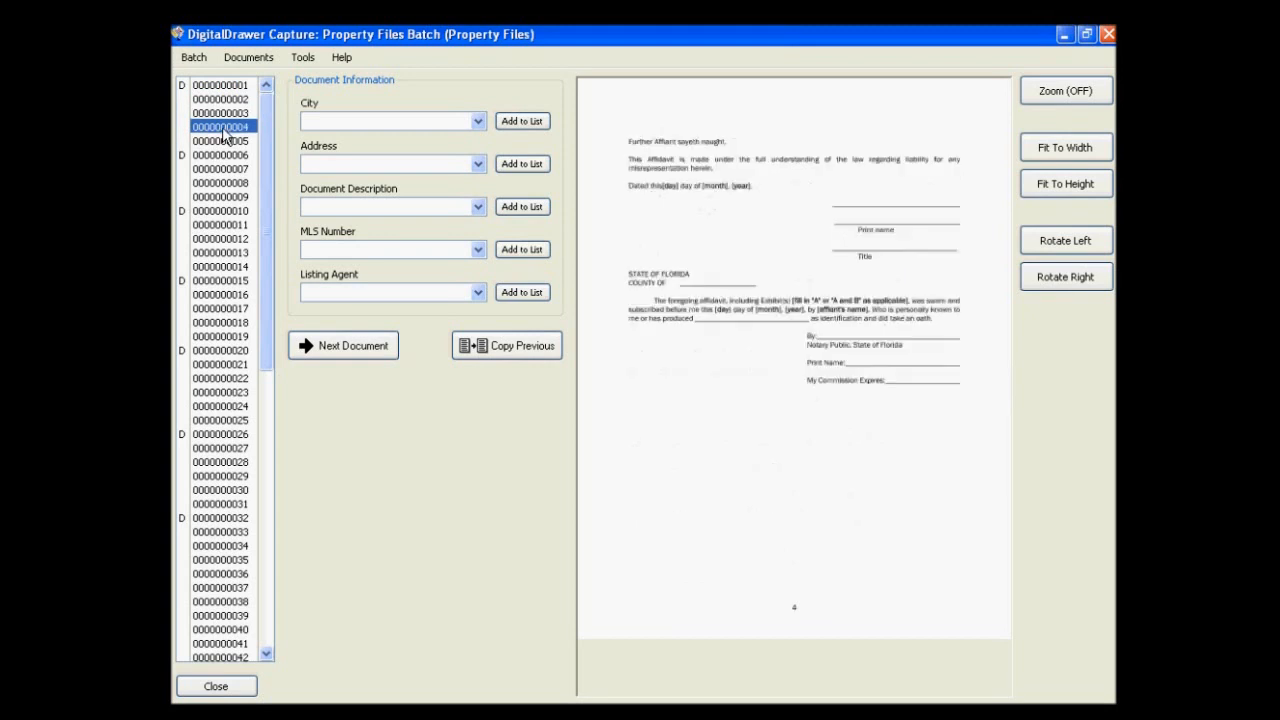
left_click(218, 141)
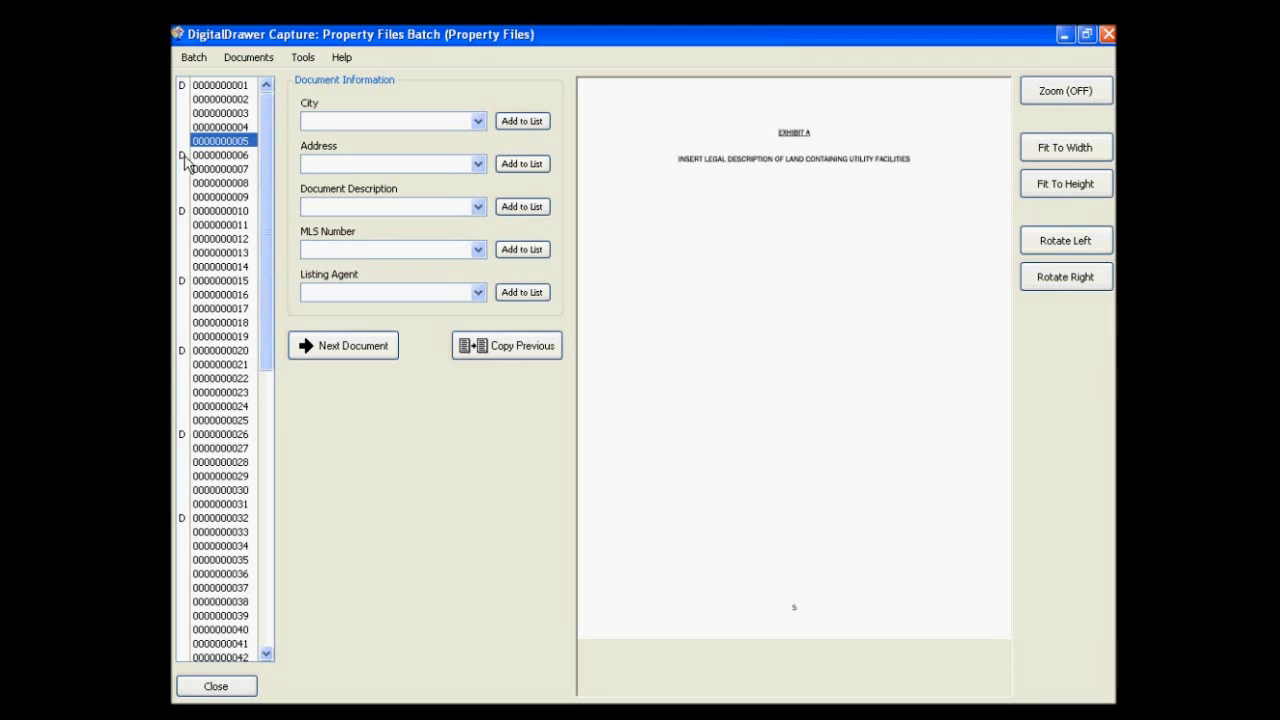
left_click(220, 155)
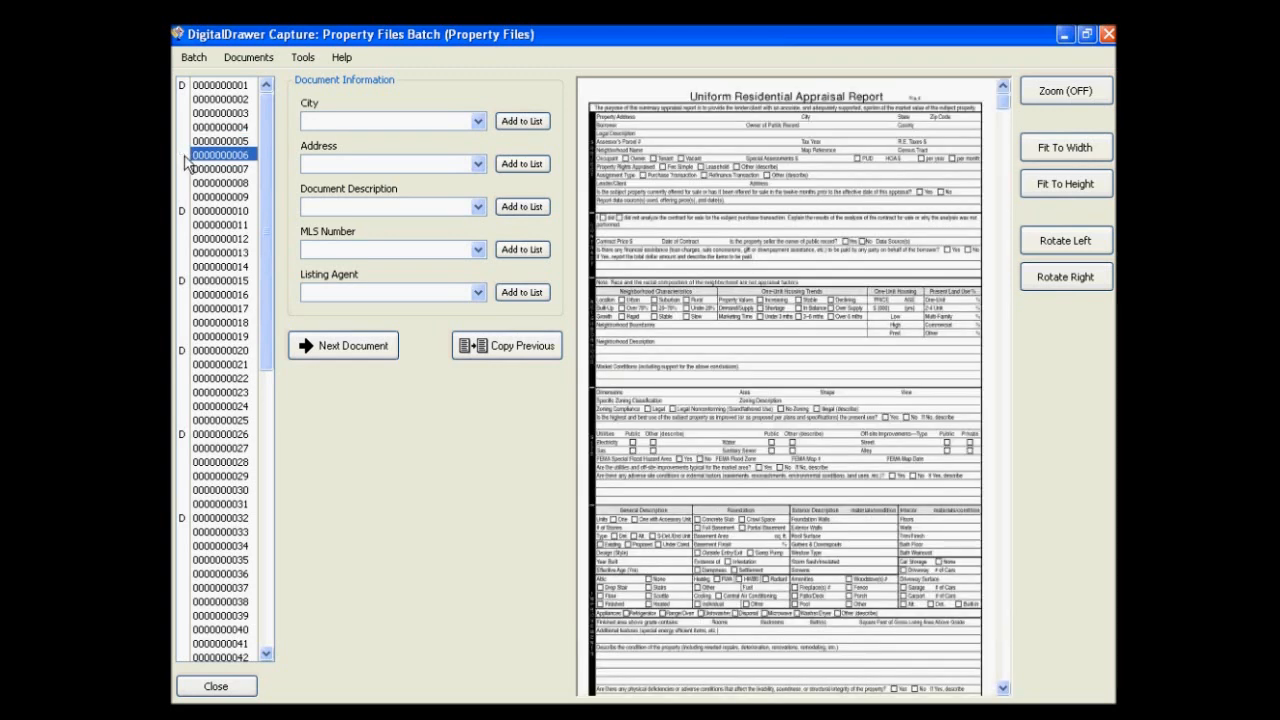
left_click(220, 126)
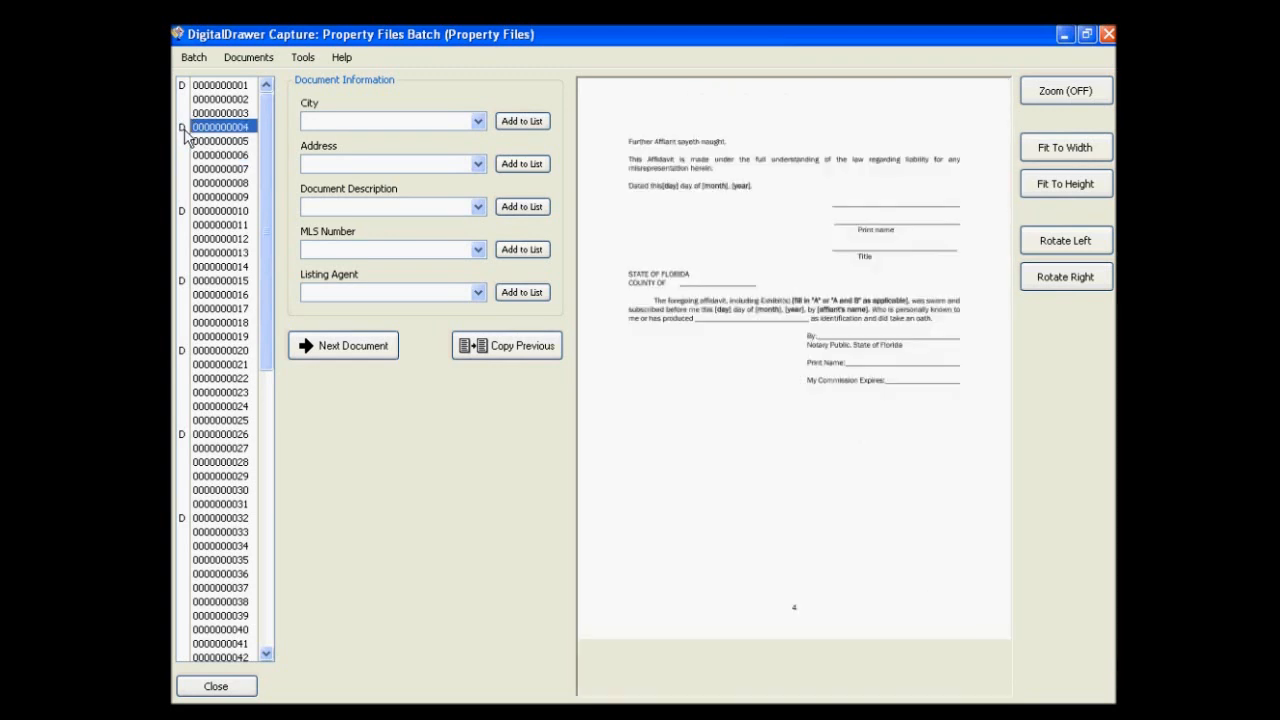
left_click(220, 154)
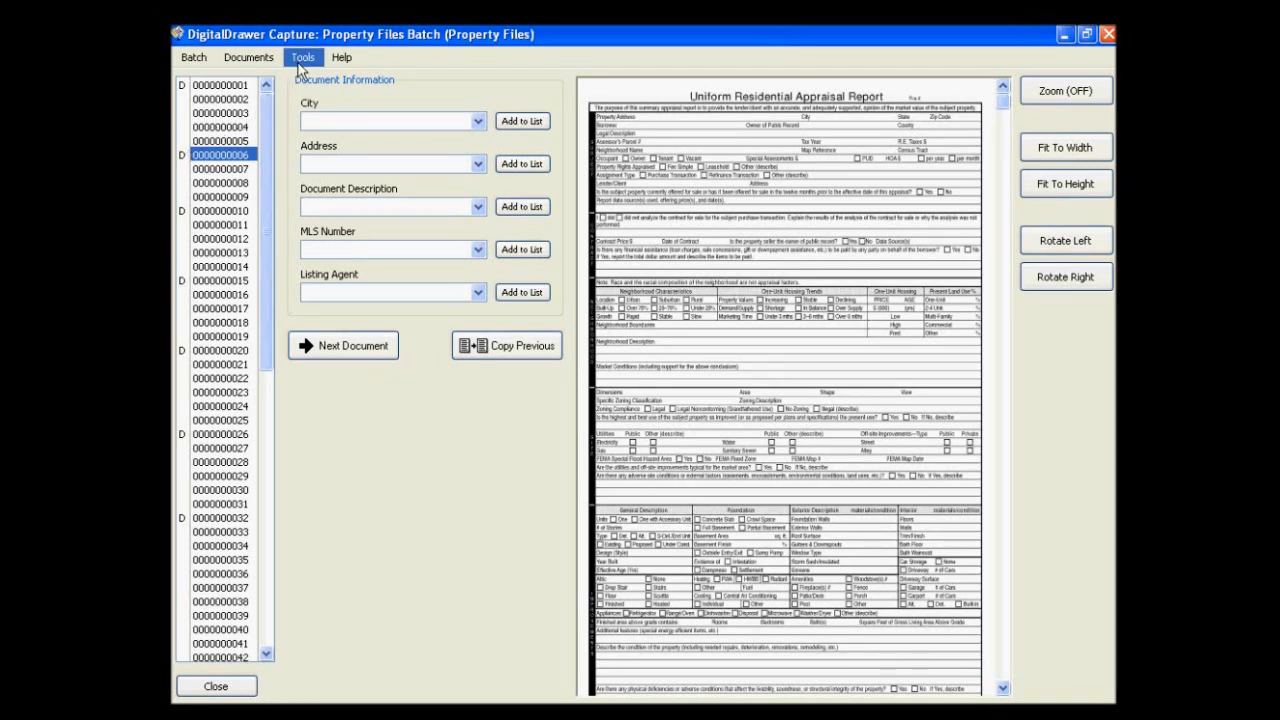
- Clear the D document-break markers beside pages 6 and 10 in the page list
left_click(302, 57)
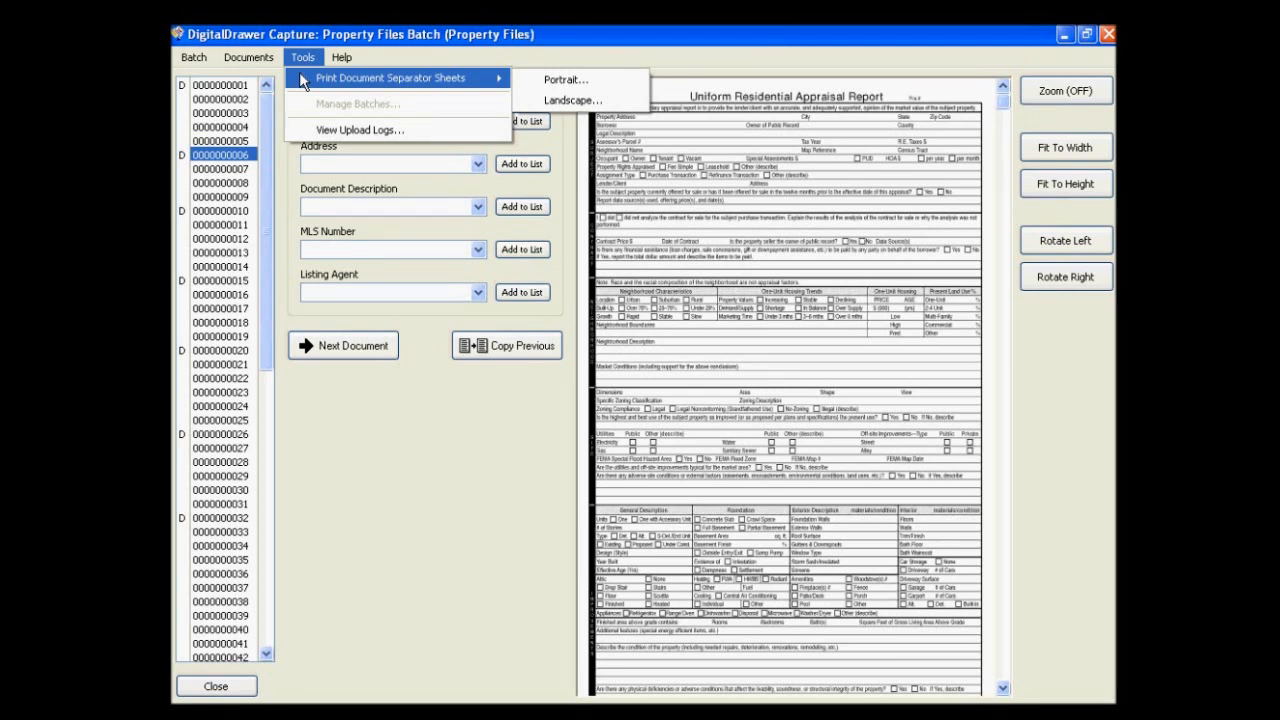
mouse_move(360, 129)
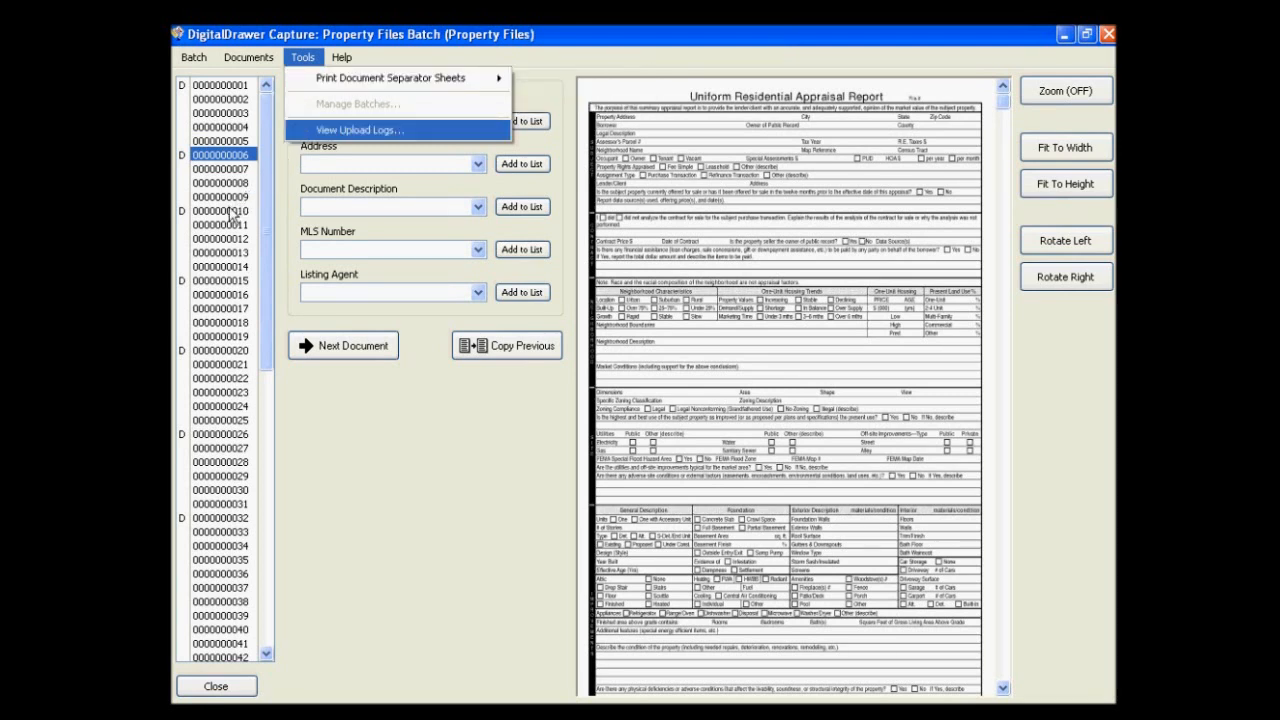
left_click(218, 211)
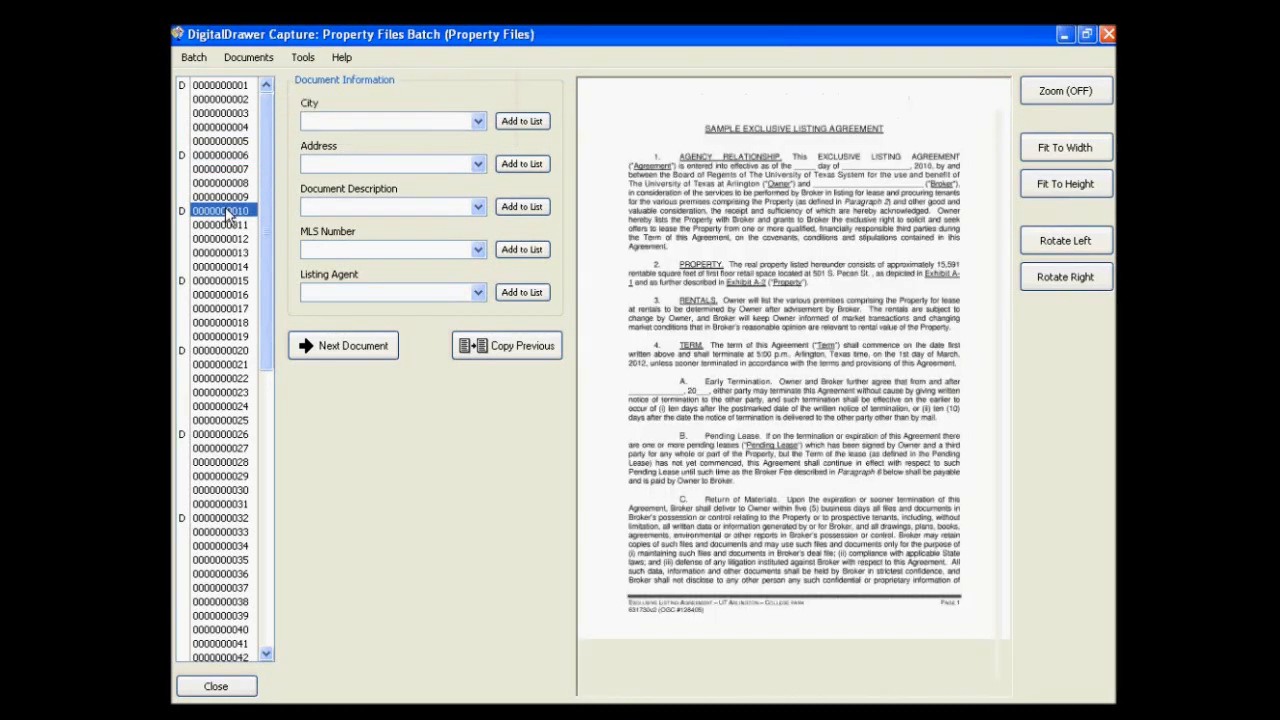
left_click(219, 280)
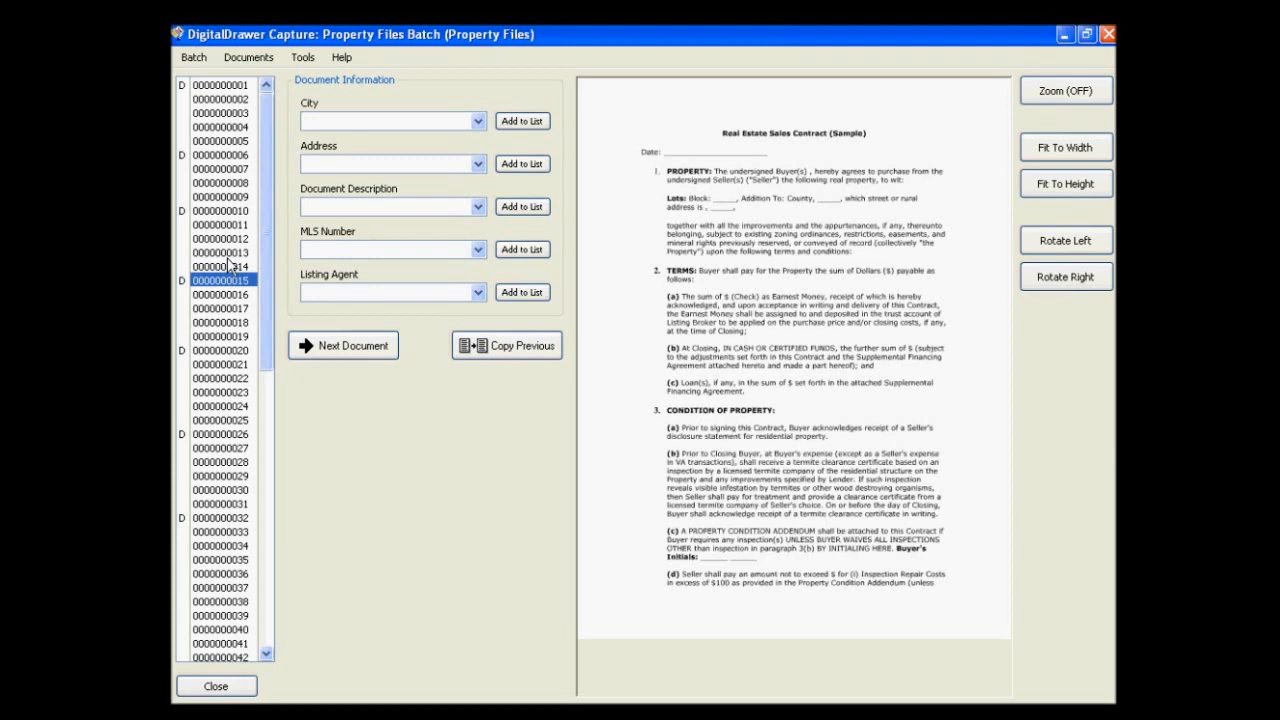
mouse_move(207, 160)
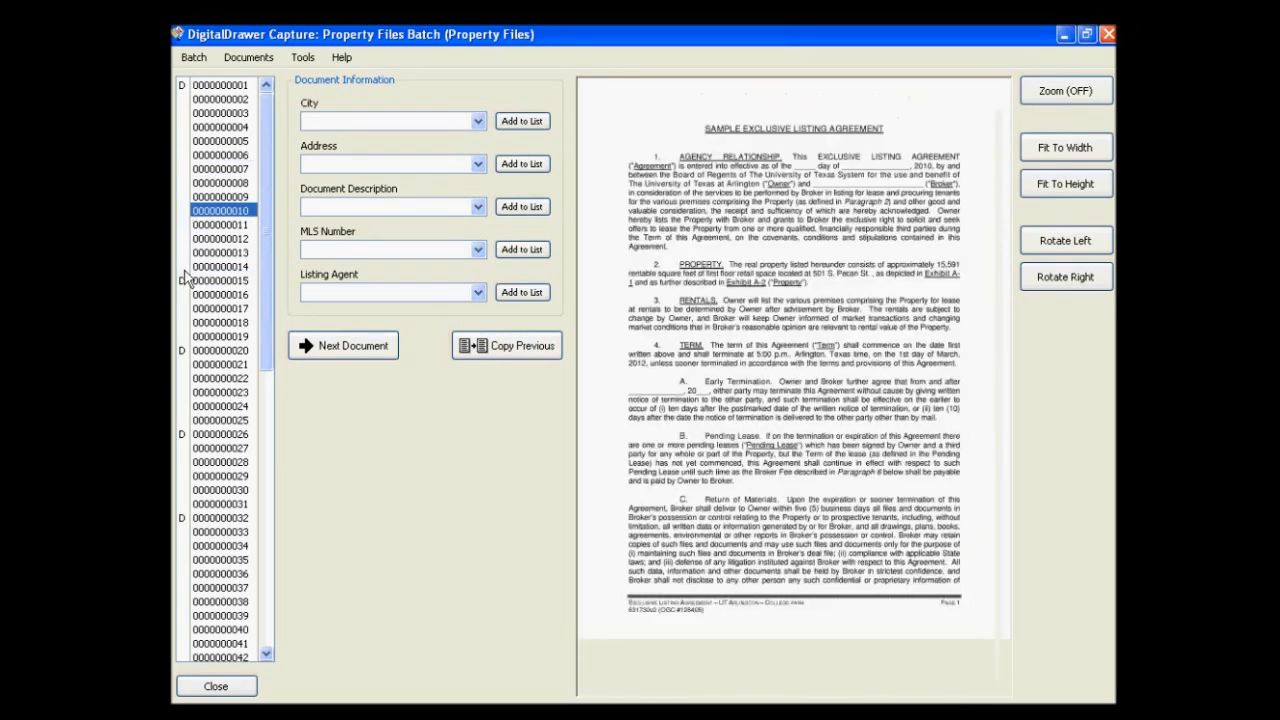
- Add document-start marks on pages 6, 10, 15 and 20, then return to page 1
left_click(220, 349)
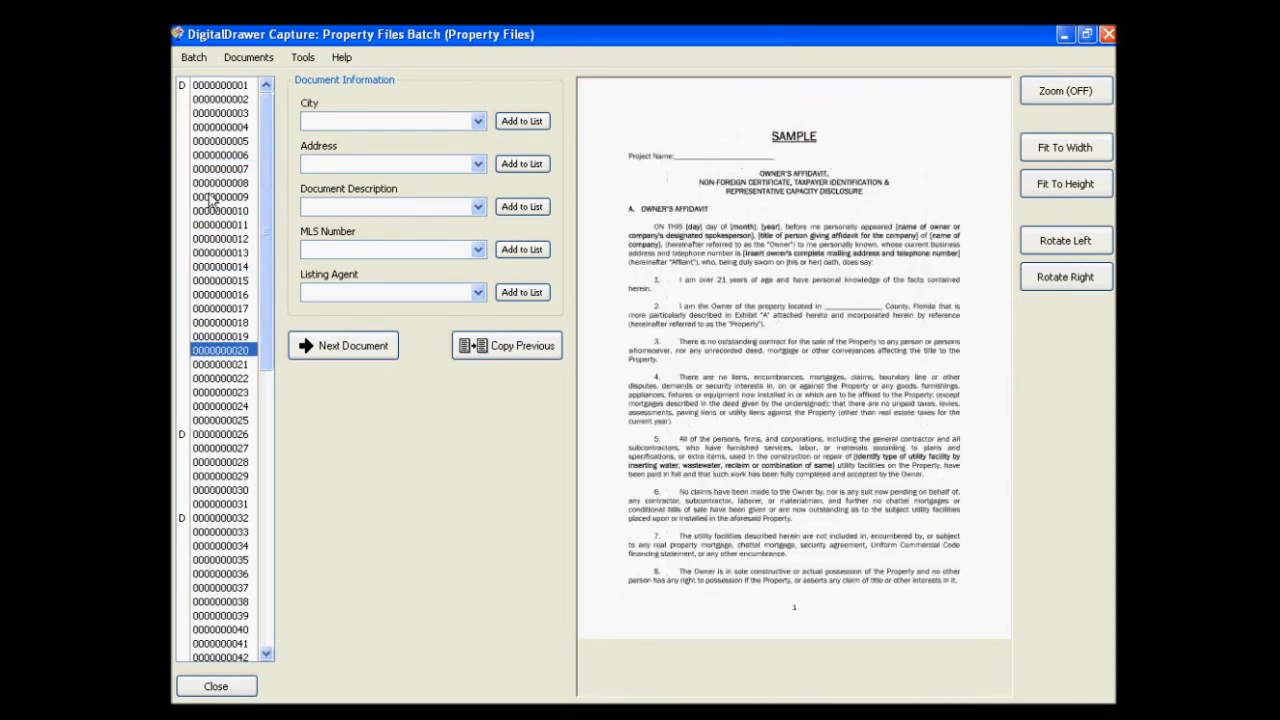
mouse_move(225, 140)
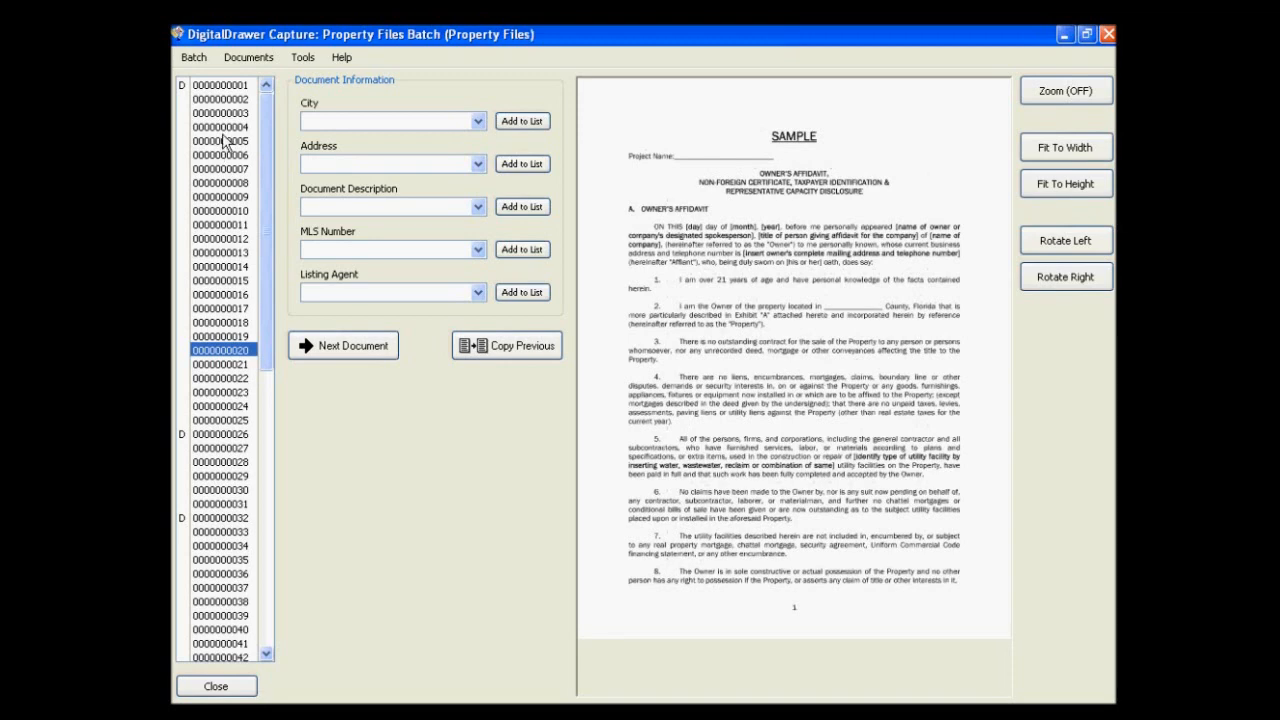
left_click(222, 127)
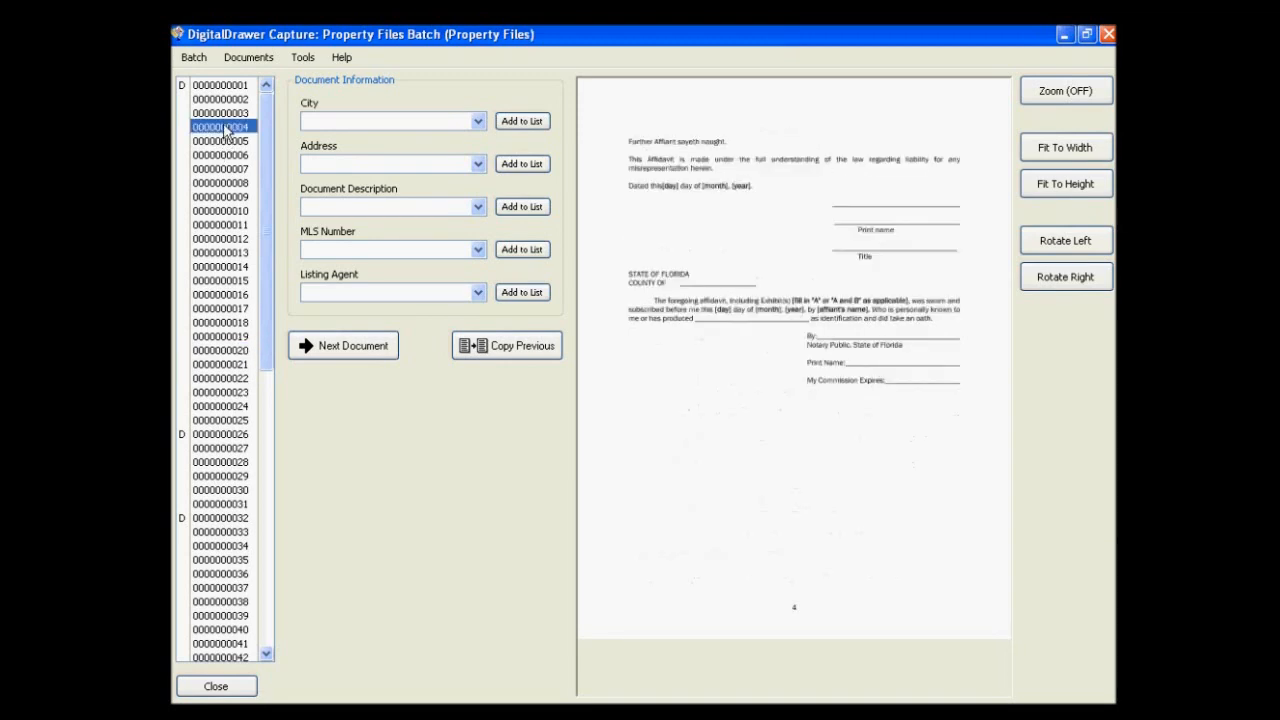
left_click(220, 154)
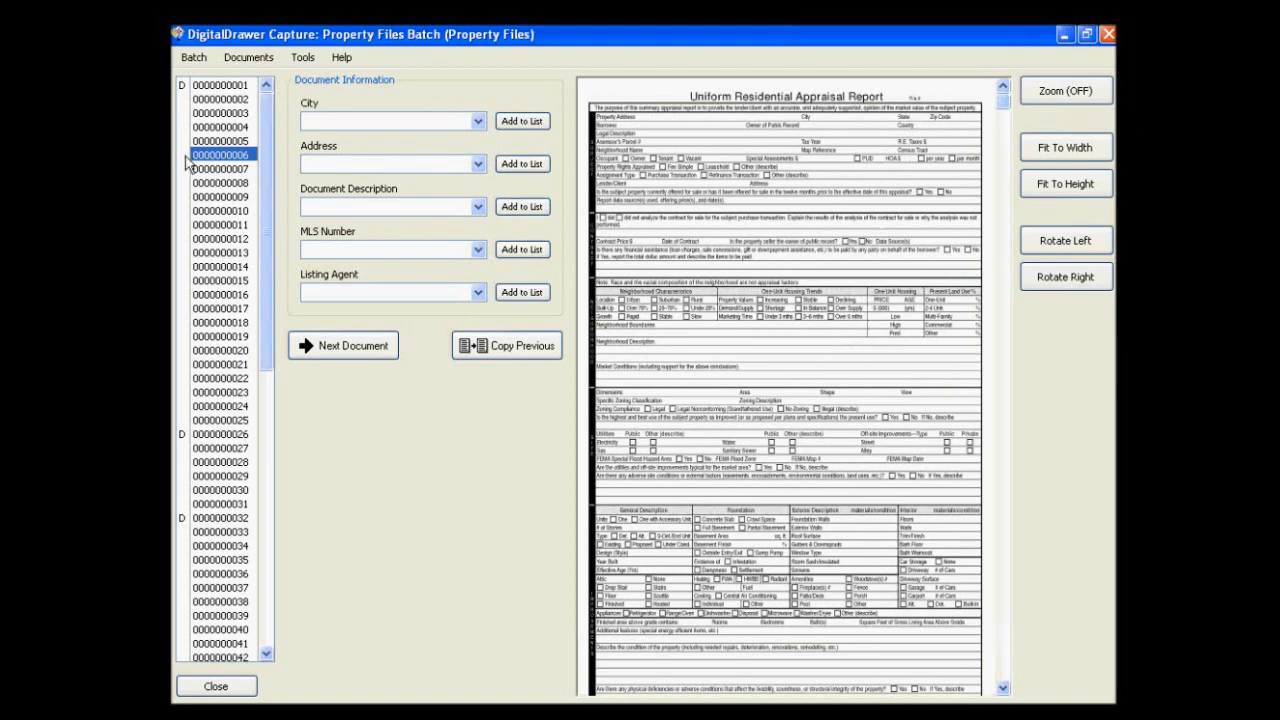
left_click(219, 210)
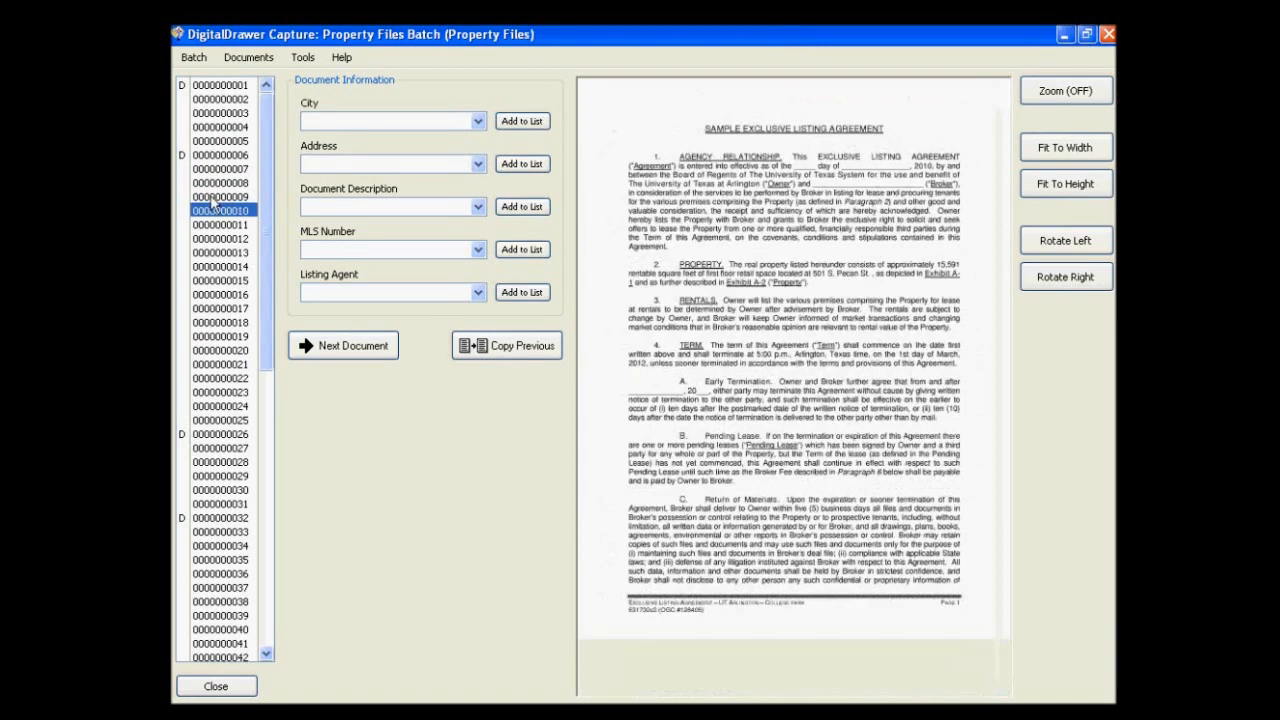
left_click(219, 238)
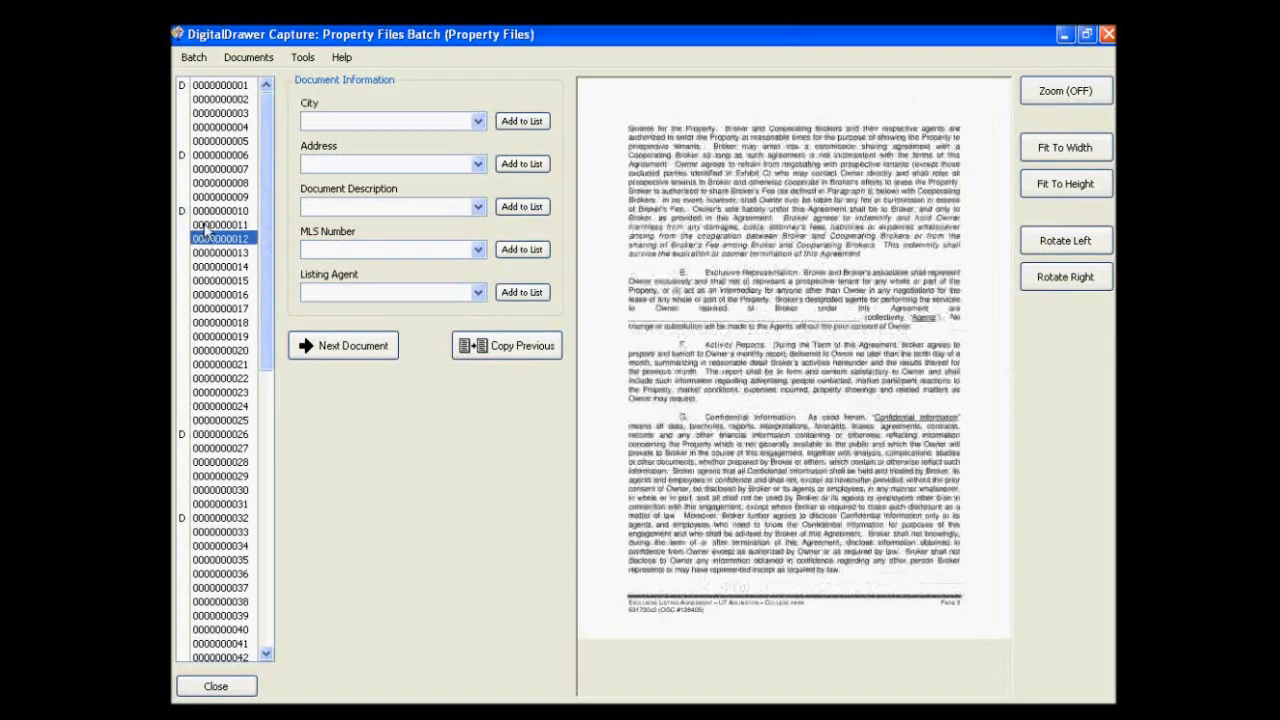
left_click(220, 294)
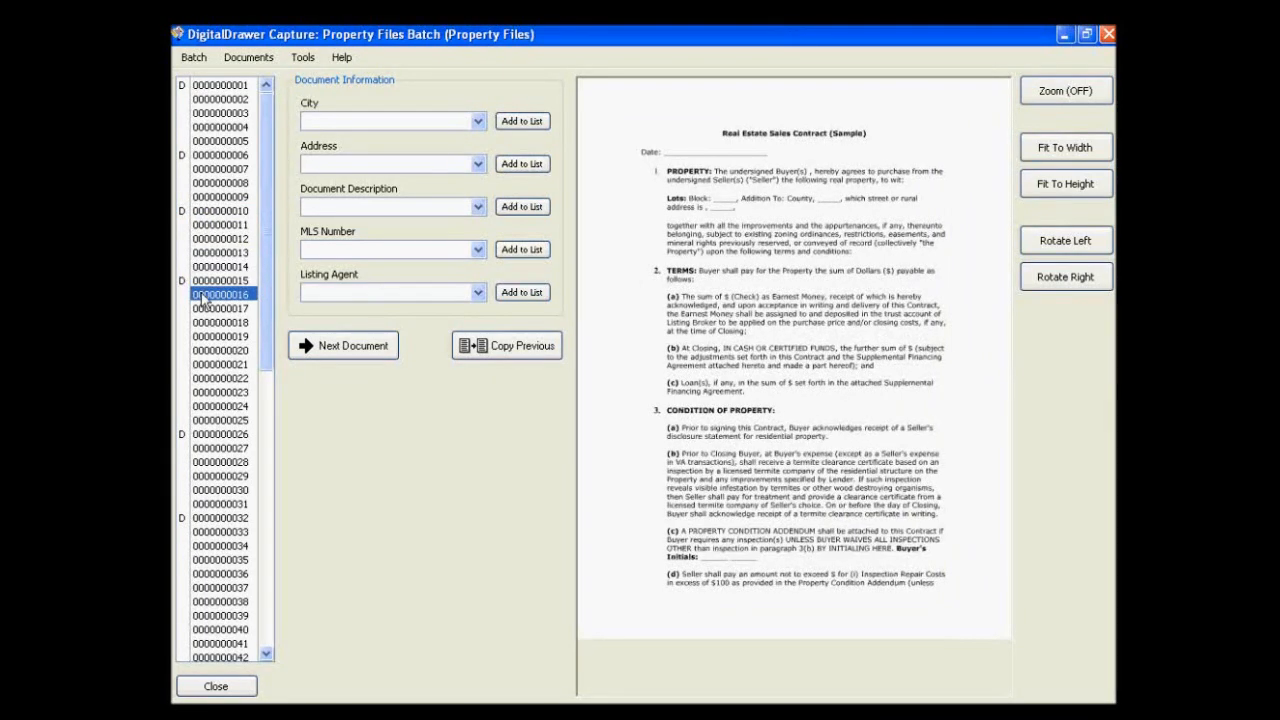
left_click(220, 349)
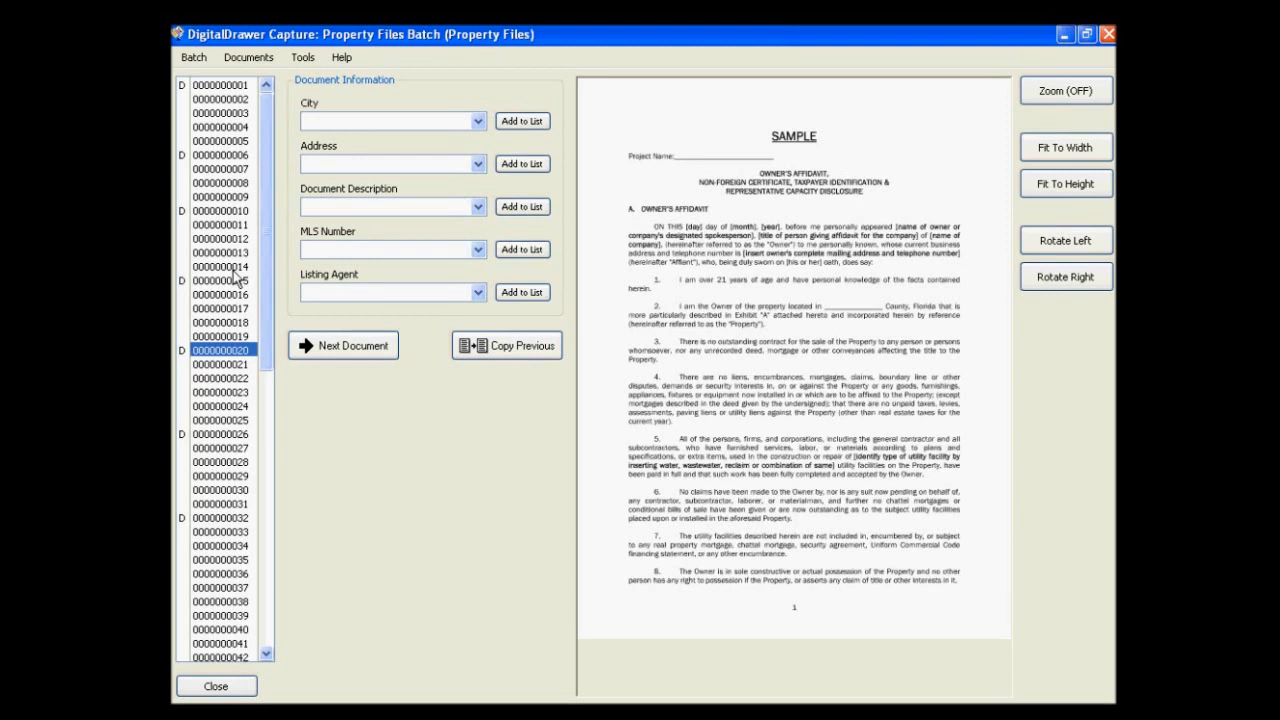
left_click(218, 85)
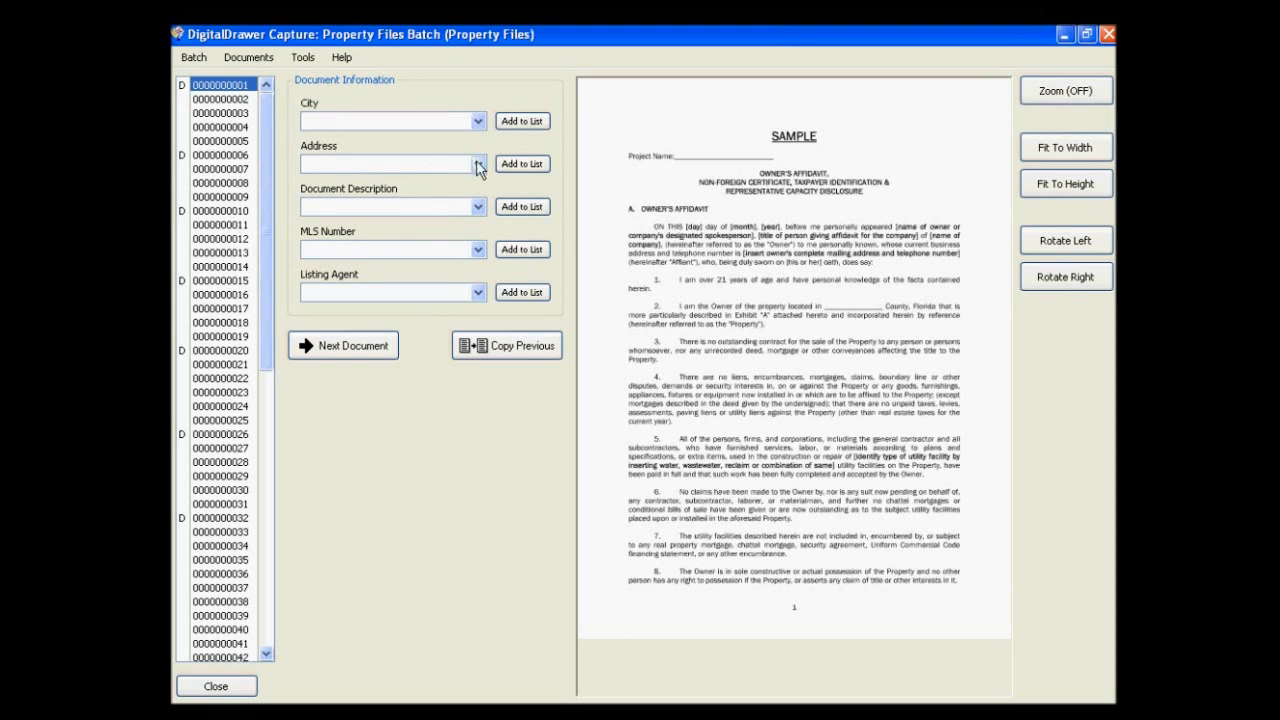
left_click(477, 163)
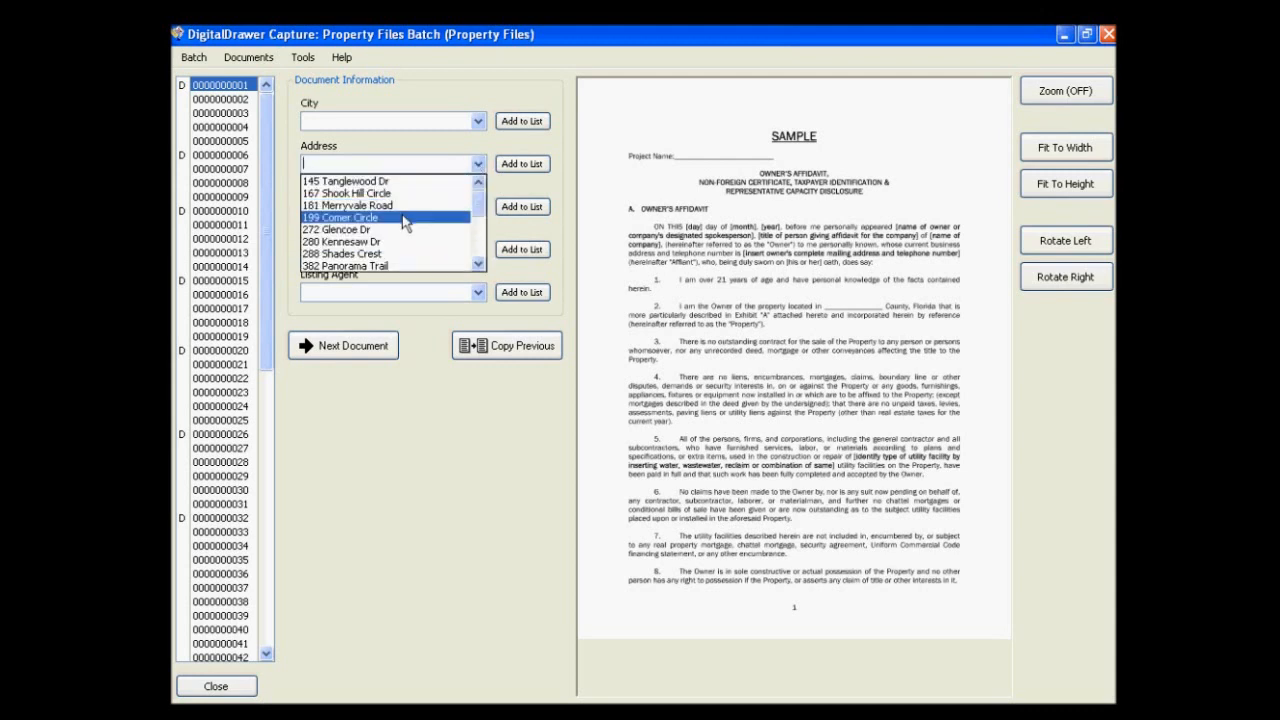
left_click(340, 218)
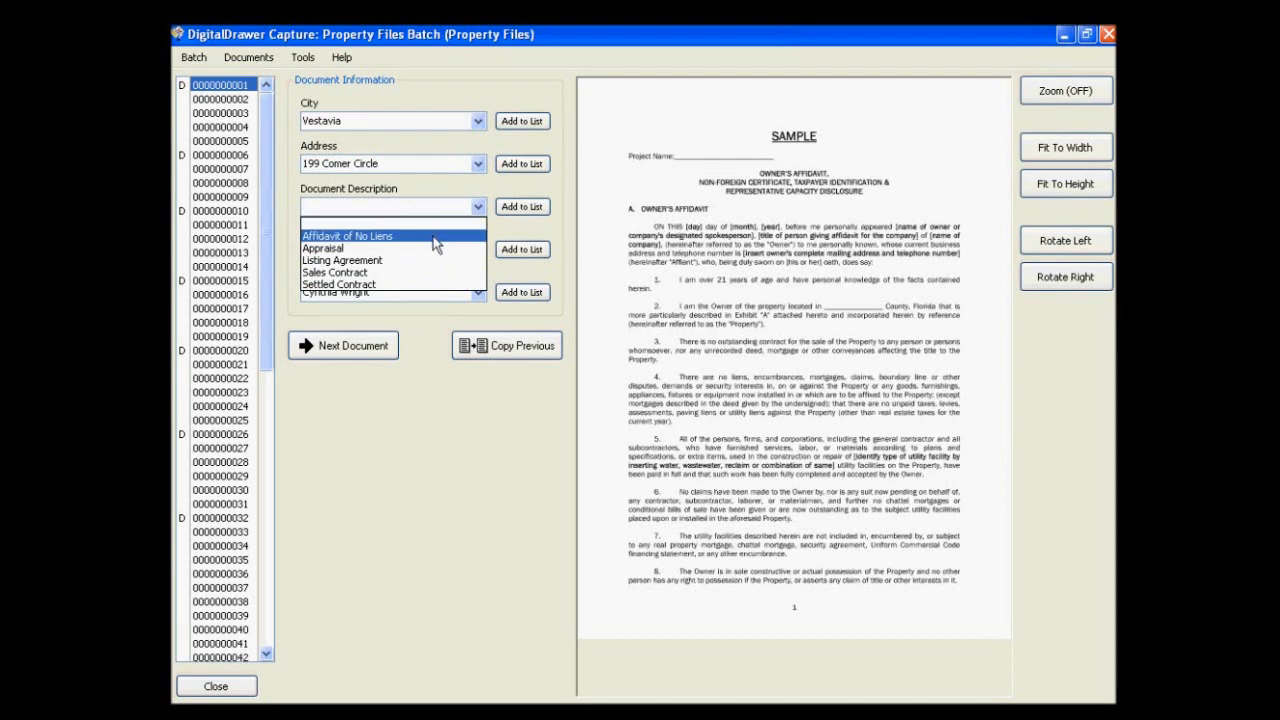
left_click(347, 235)
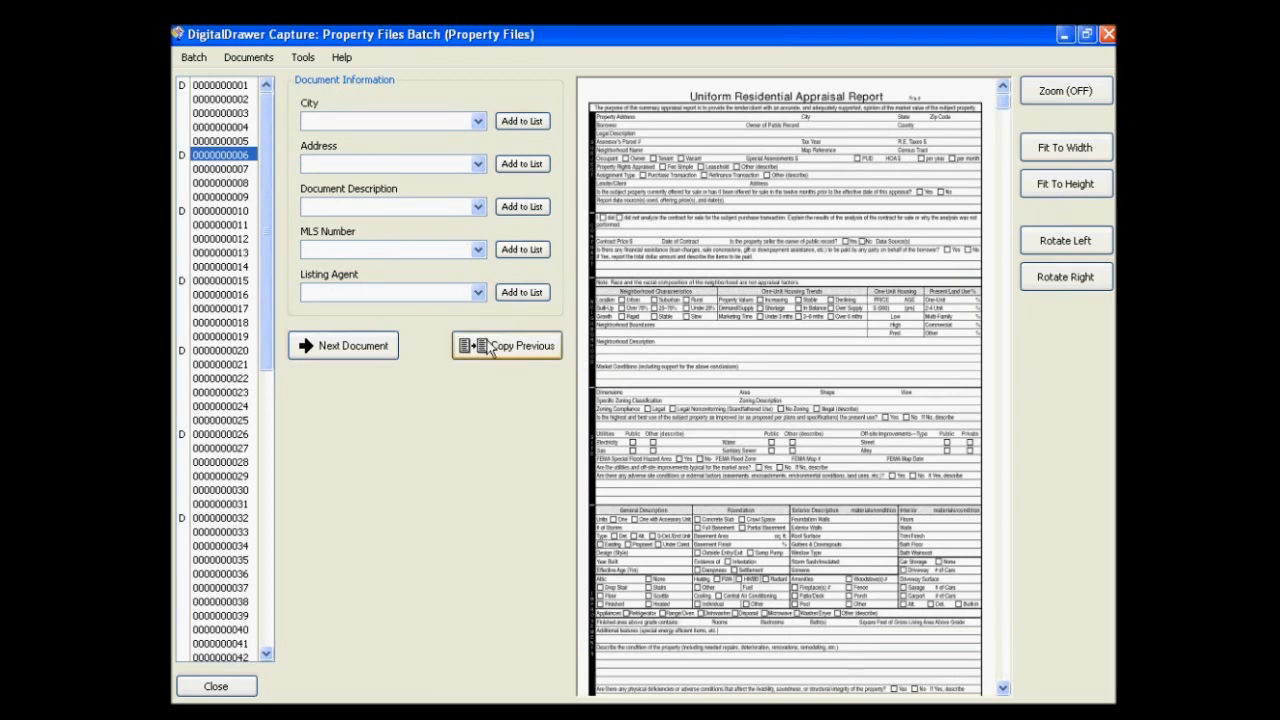
- Copy the previous document's index values, change the description to Appraisal, and advance
left_click(506, 345)
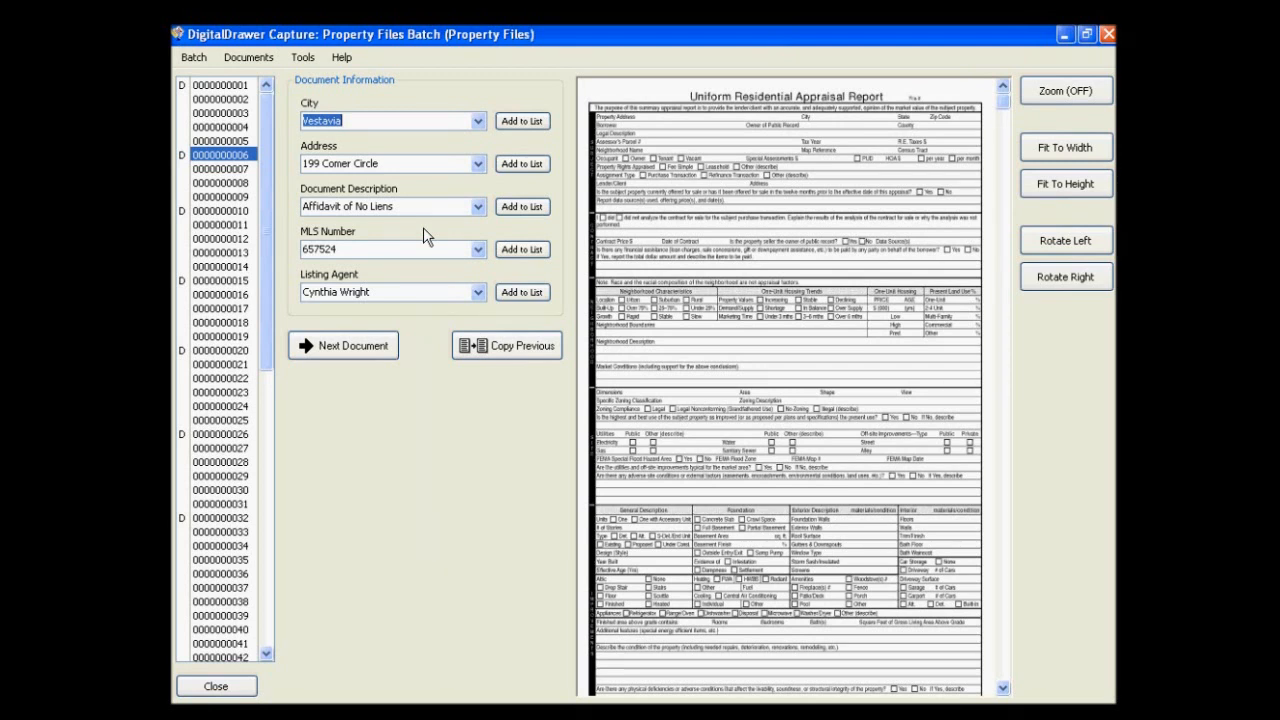
left_click(477, 206)
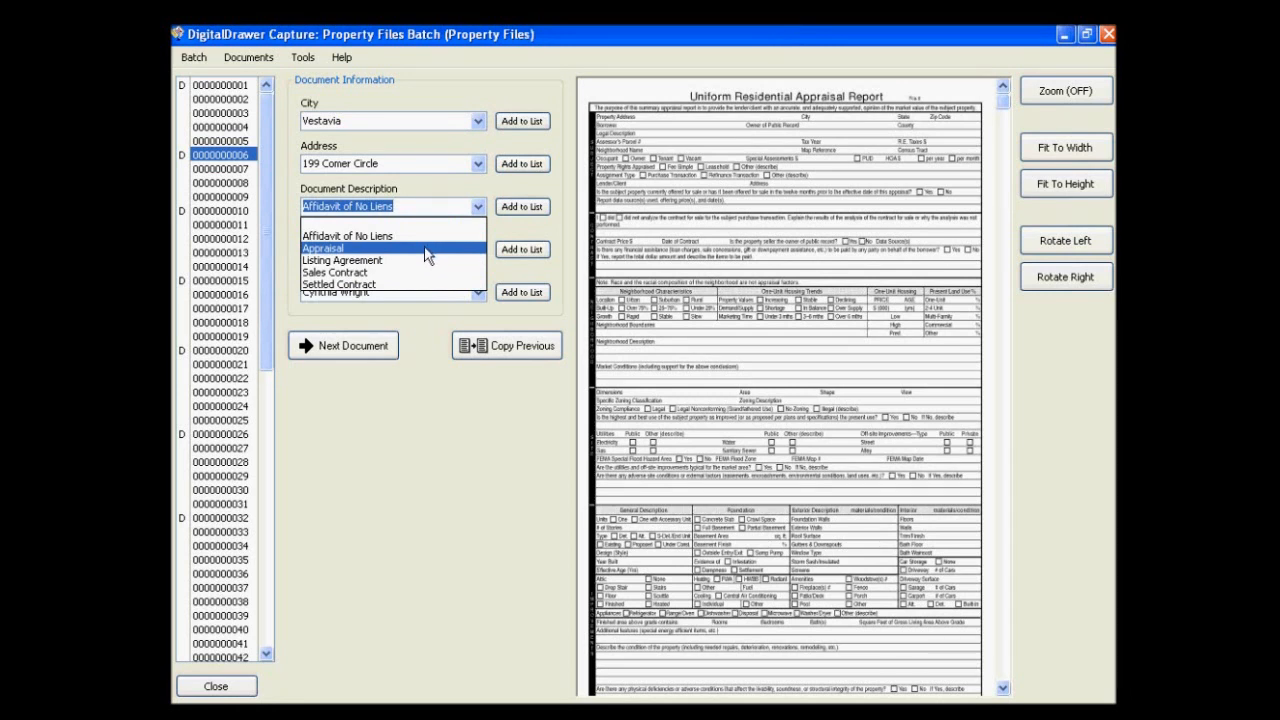
left_click(323, 247)
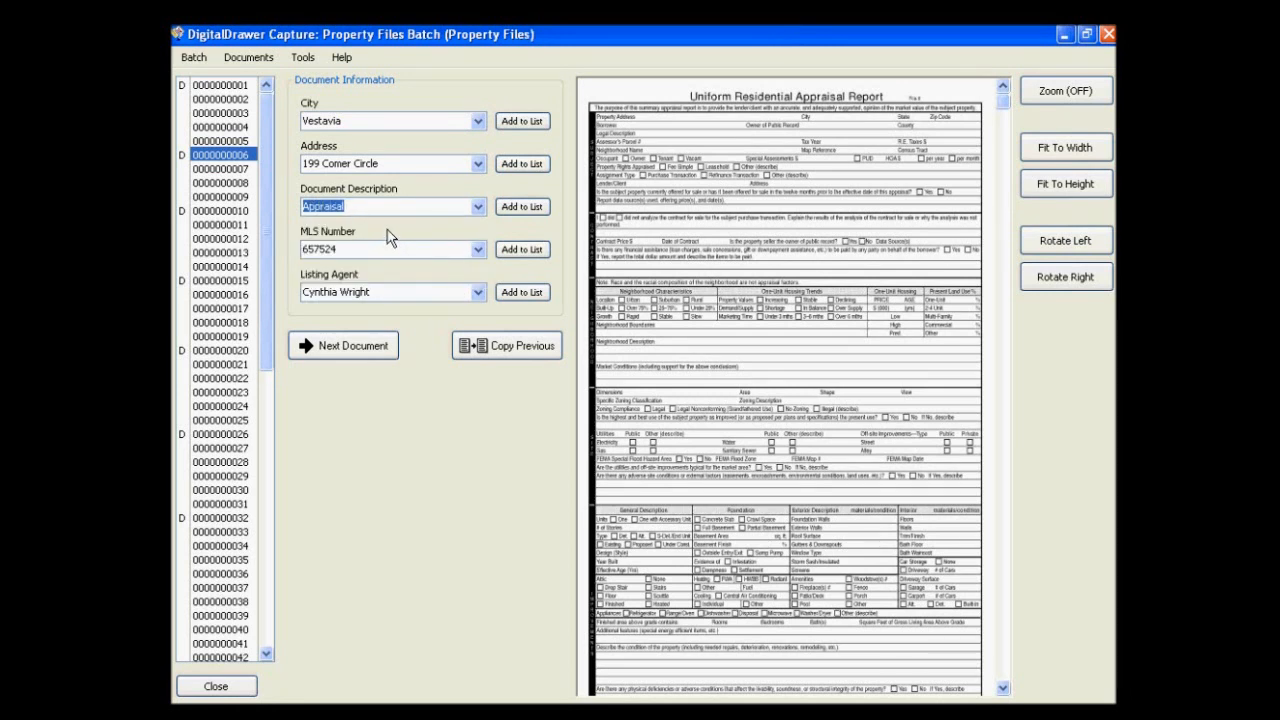
mouse_move(370, 278)
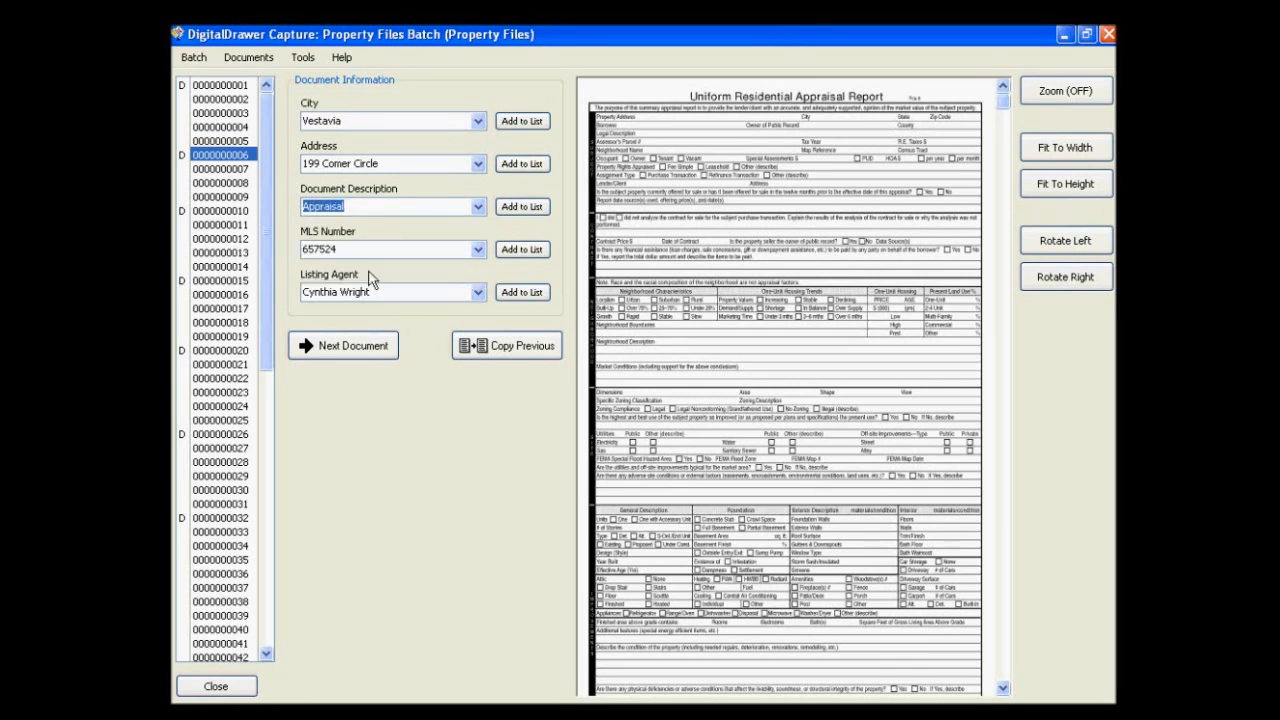
left_click(343, 345)
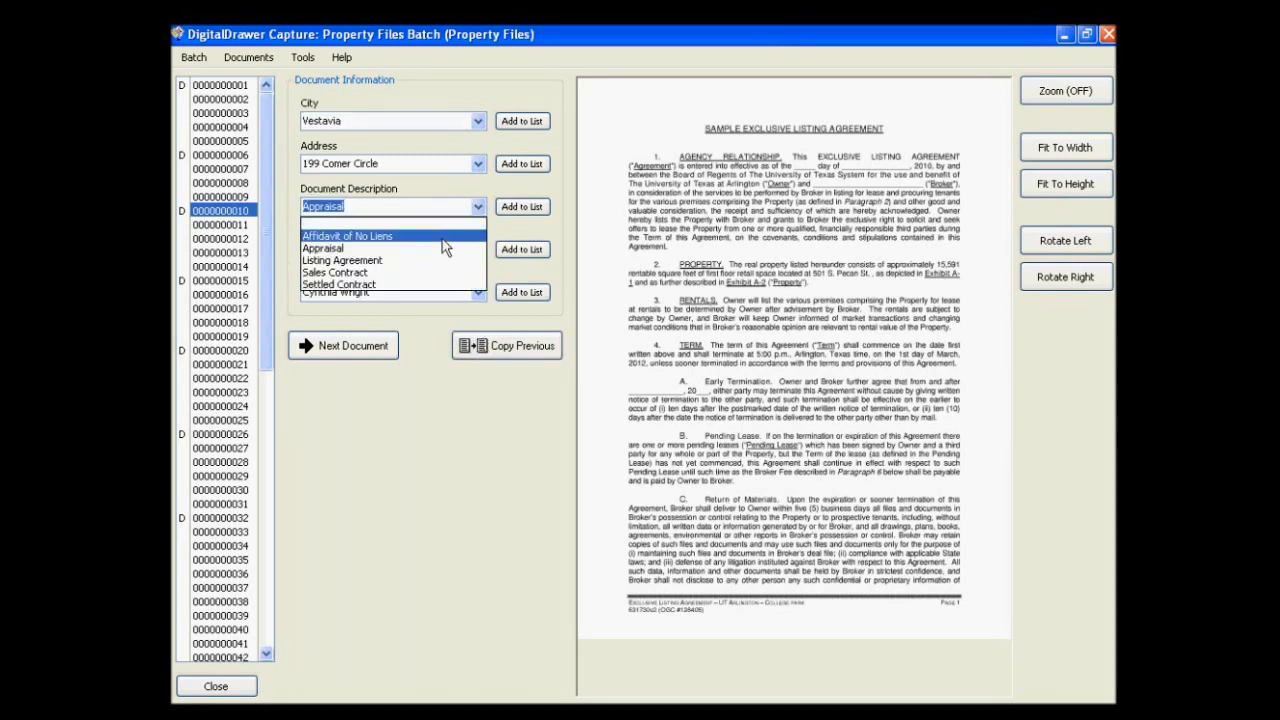
- Set descriptions Listing Agreement and Sales Contract, then Affidavit of No Liens for page 20
left_click(341, 260)
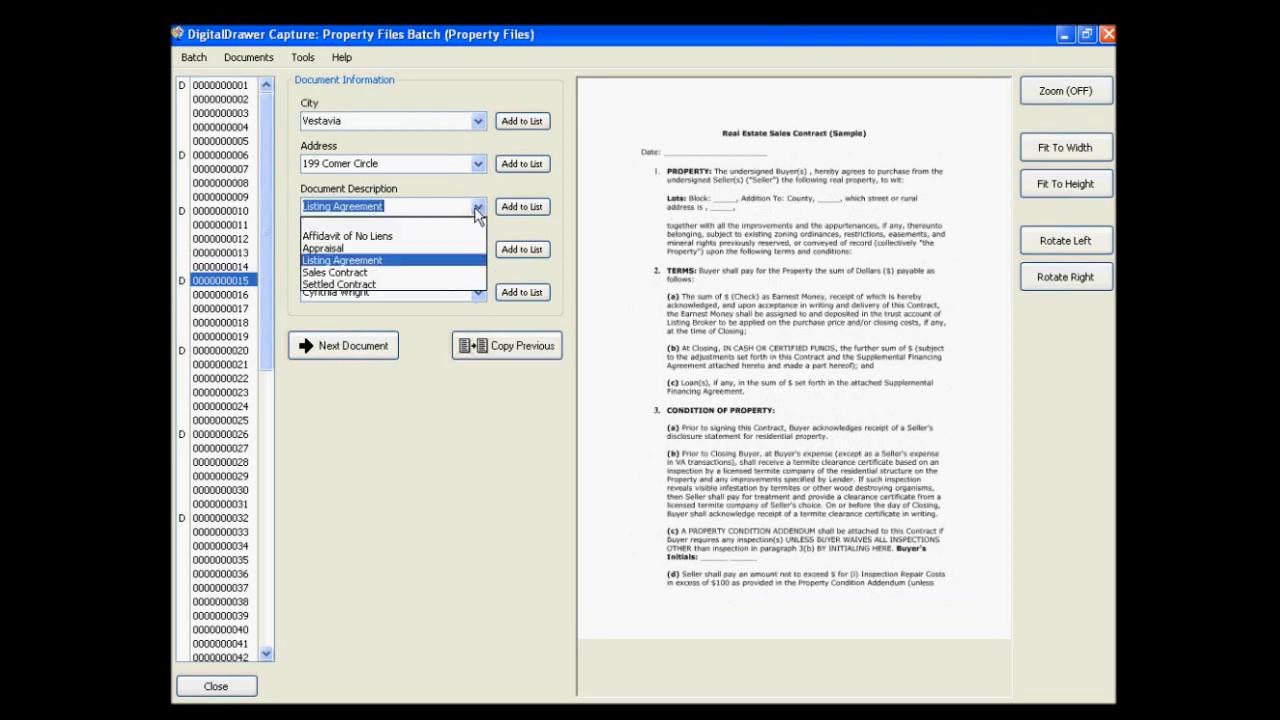
left_click(334, 272)
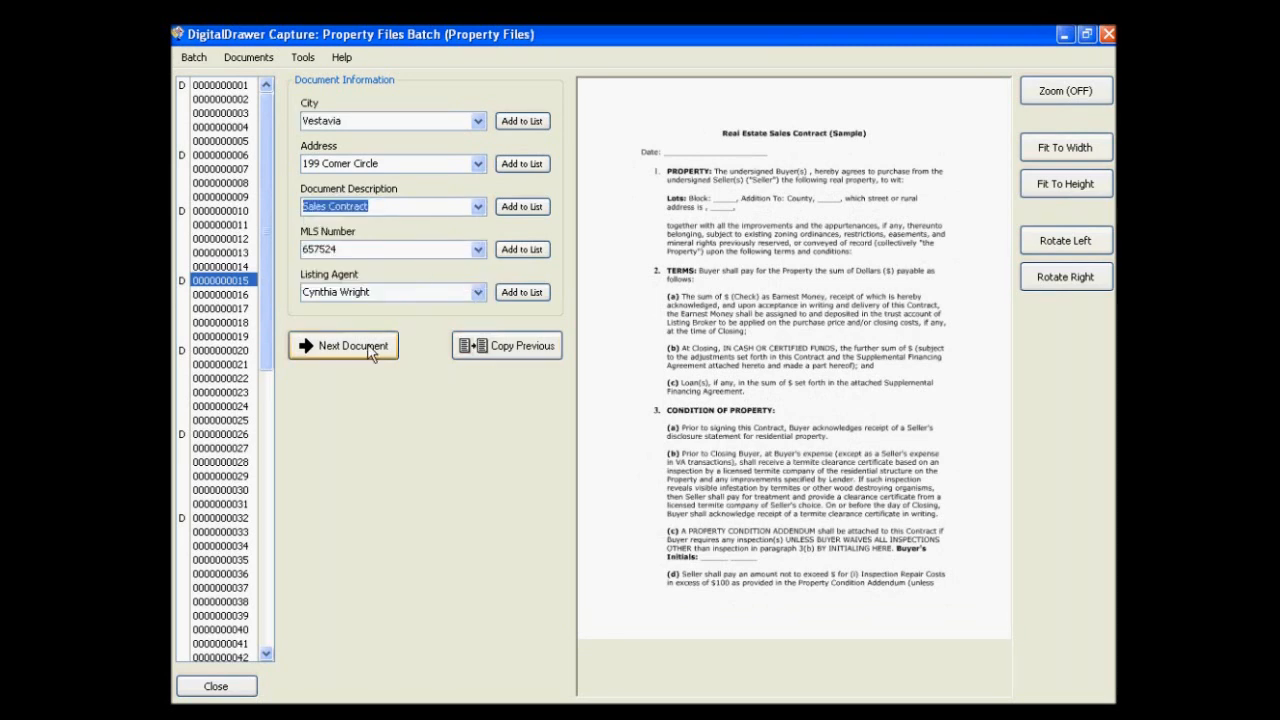
left_click(352, 345)
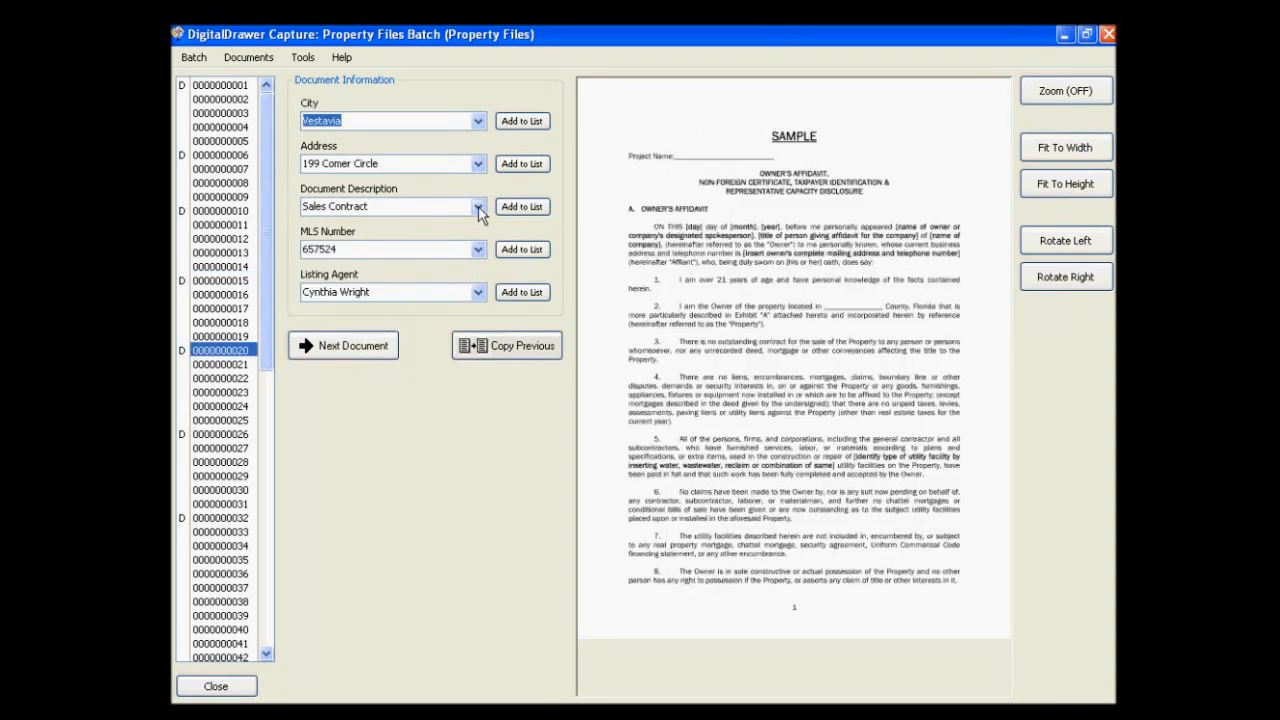
left_click(477, 206)
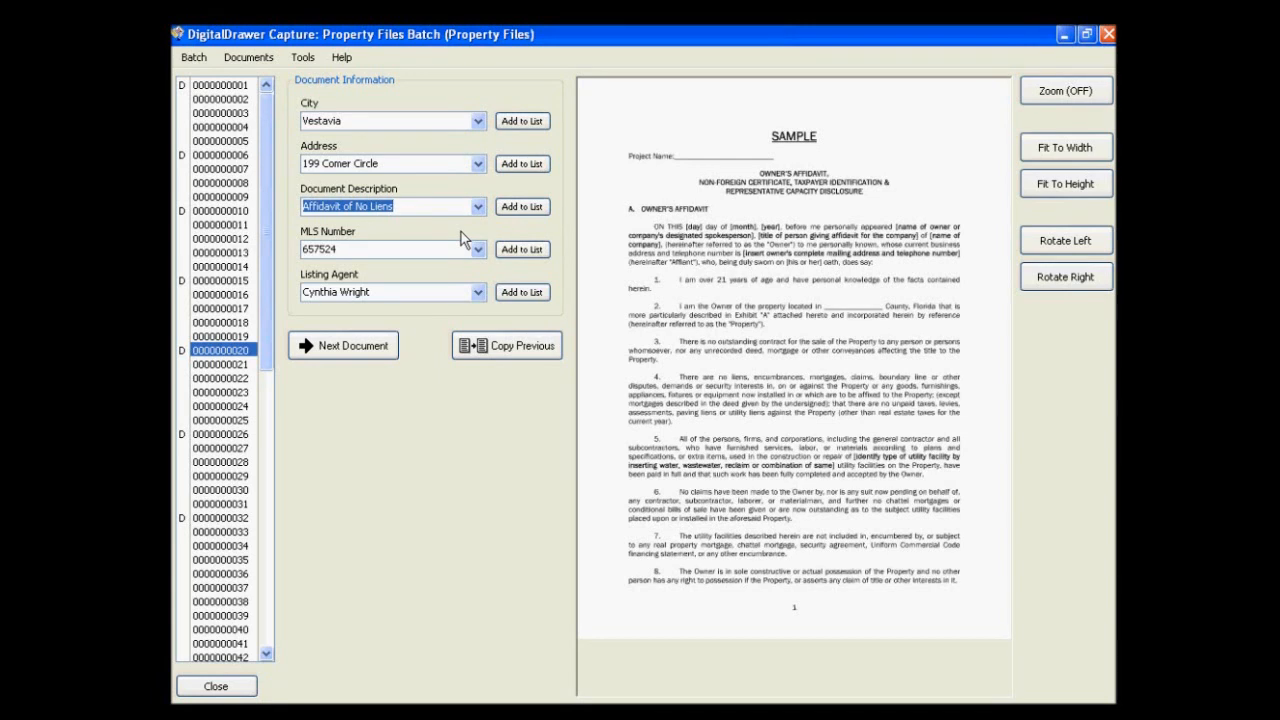
mouse_move(202, 75)
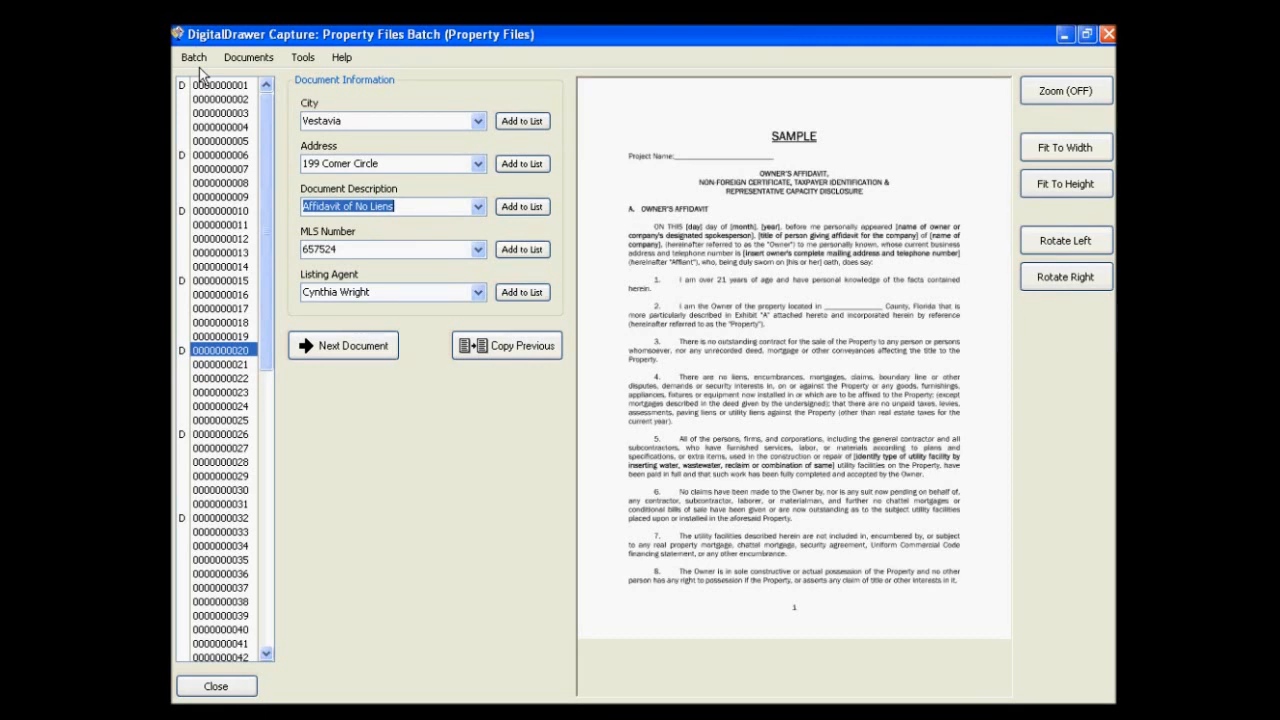
- Open the Batch menu to reach the Upload Batch to DigitalDrawer command
left_click(193, 57)
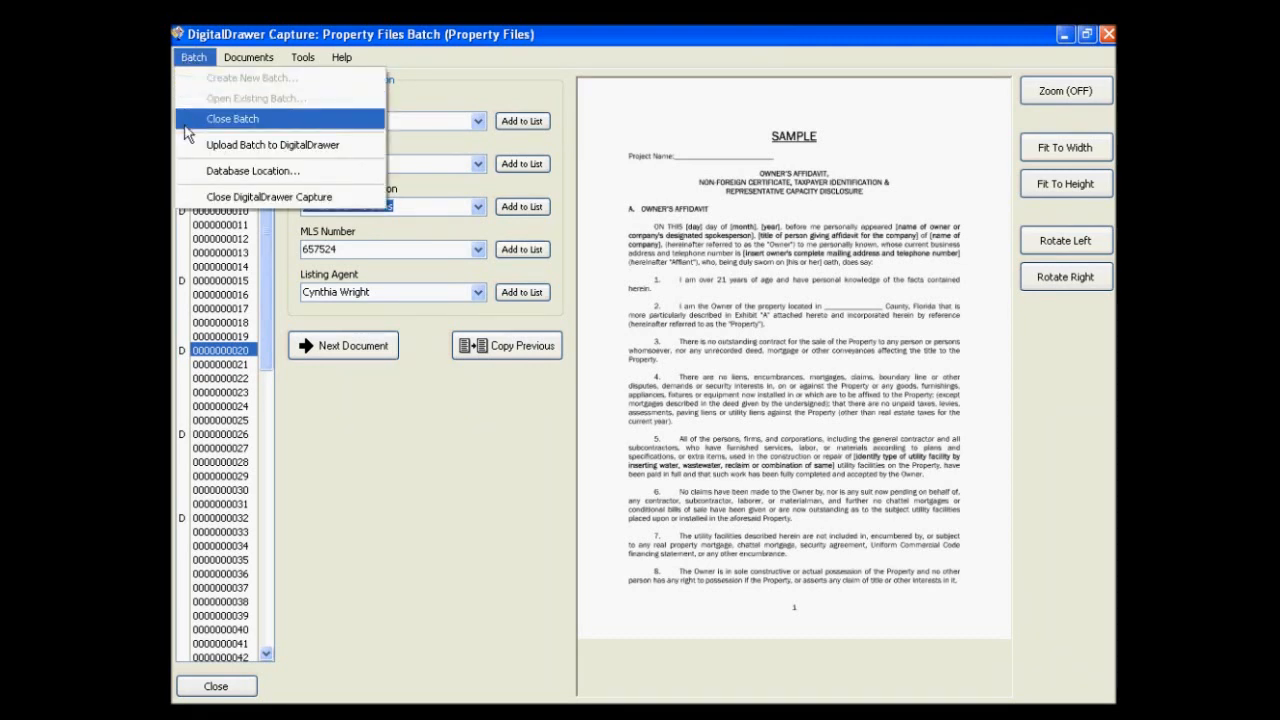
mouse_move(272, 145)
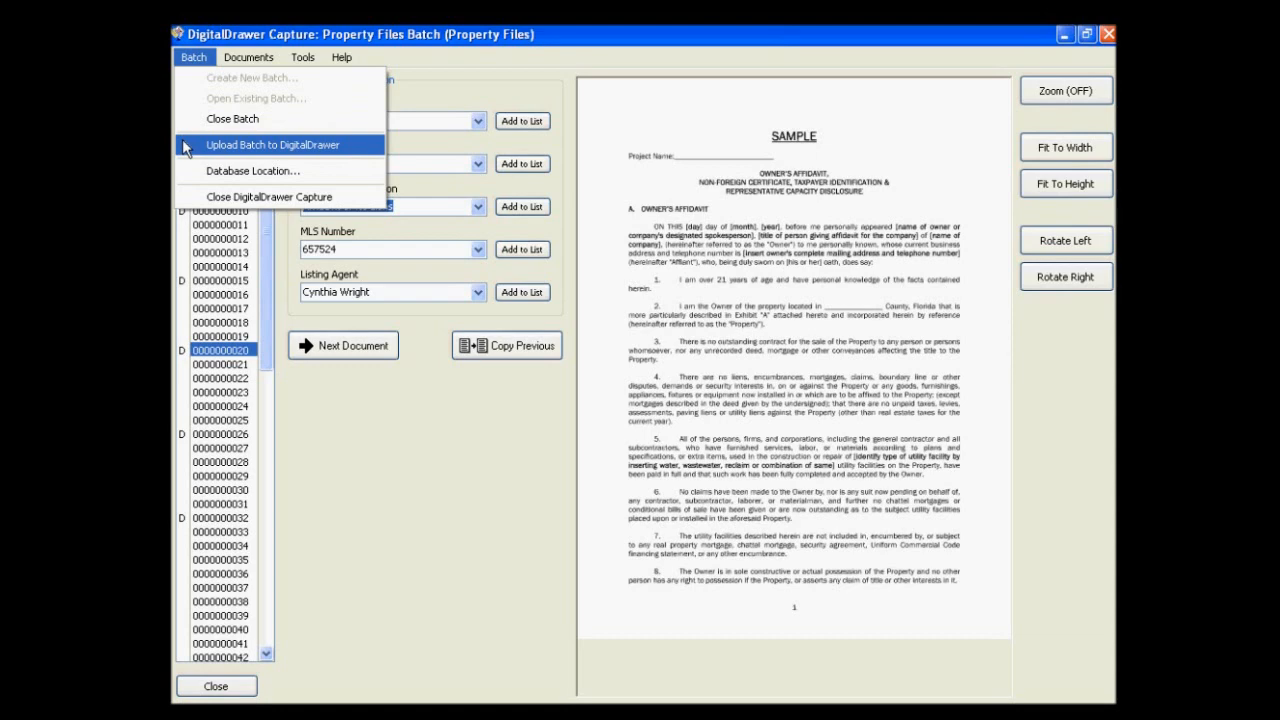